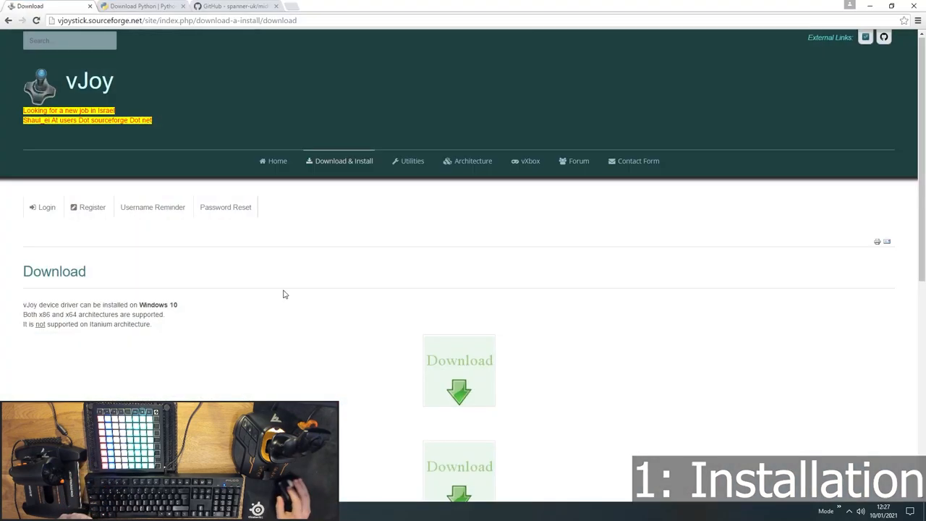
mouse_move(316, 223)
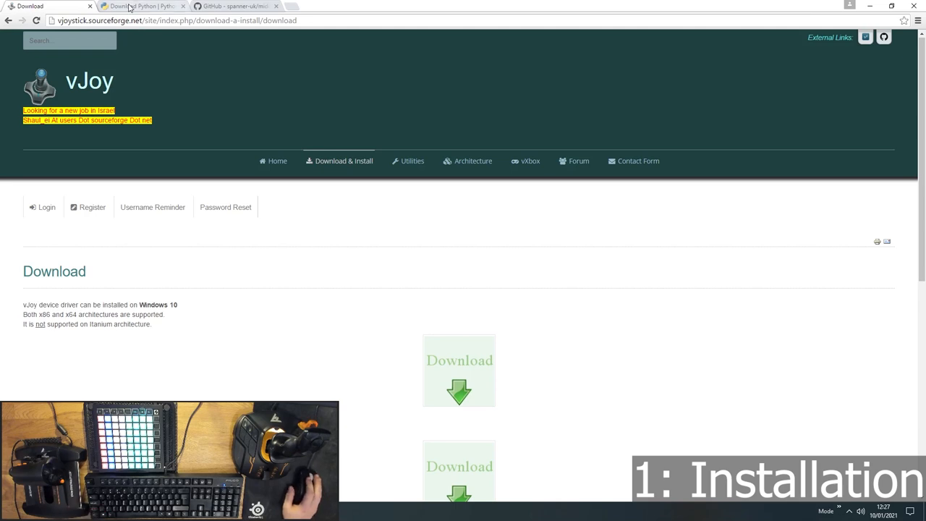
Step: Switch to the Python and midi2vjoy GitHub tabs and reveal the repository's Download ZIP option
left_click(141, 6)
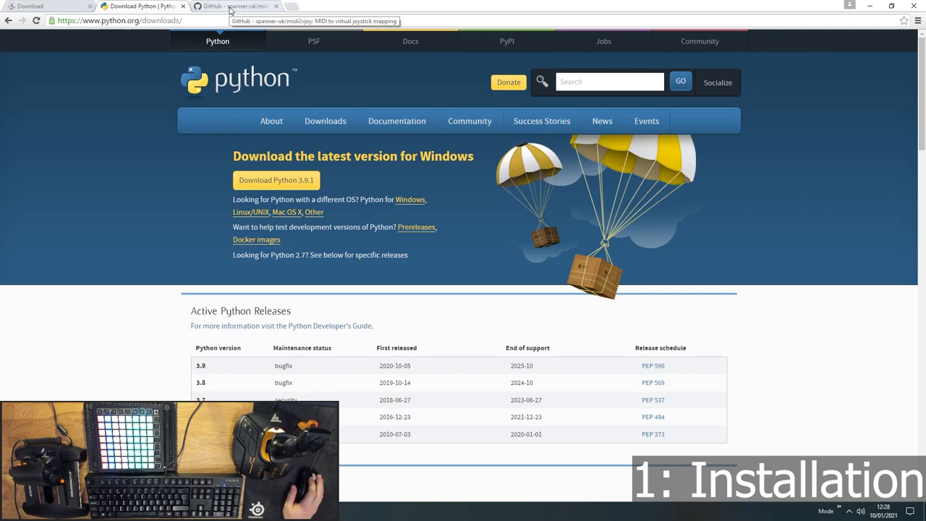
left_click(231, 6)
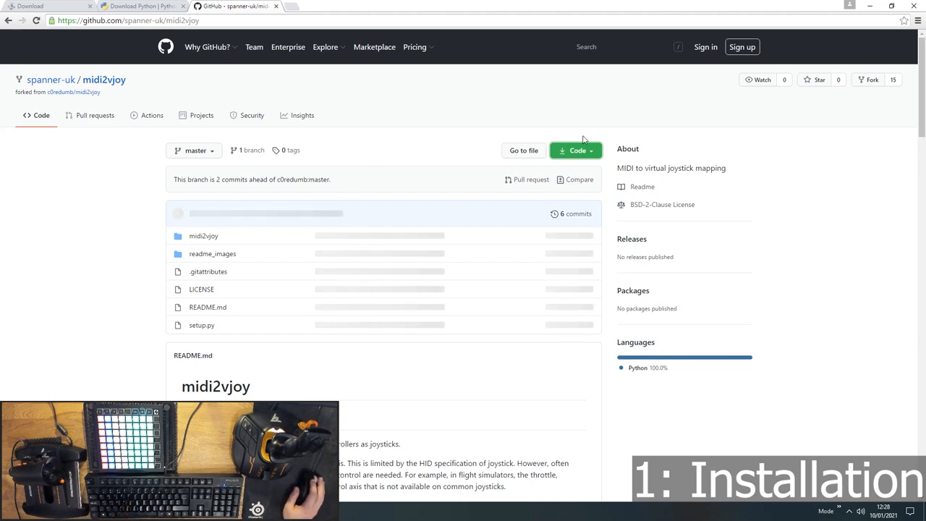
mouse_move(545, 133)
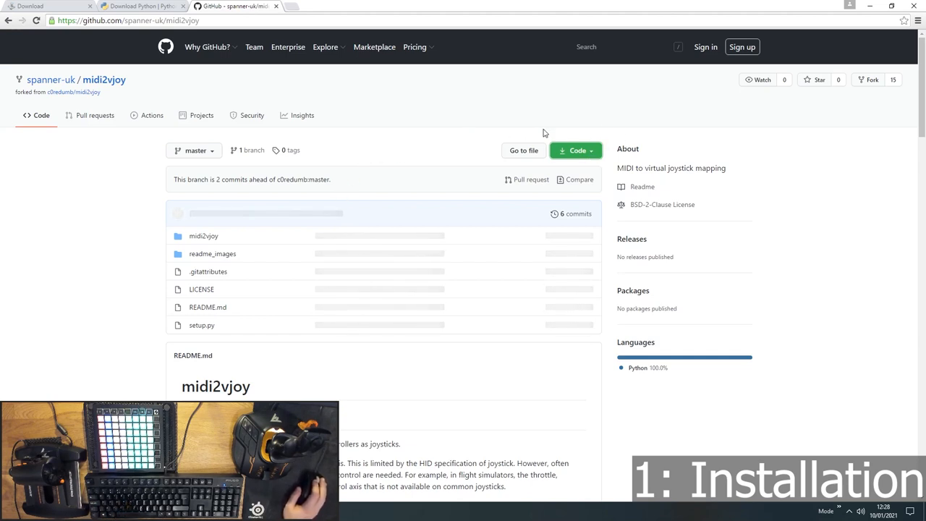
left_click(575, 150)
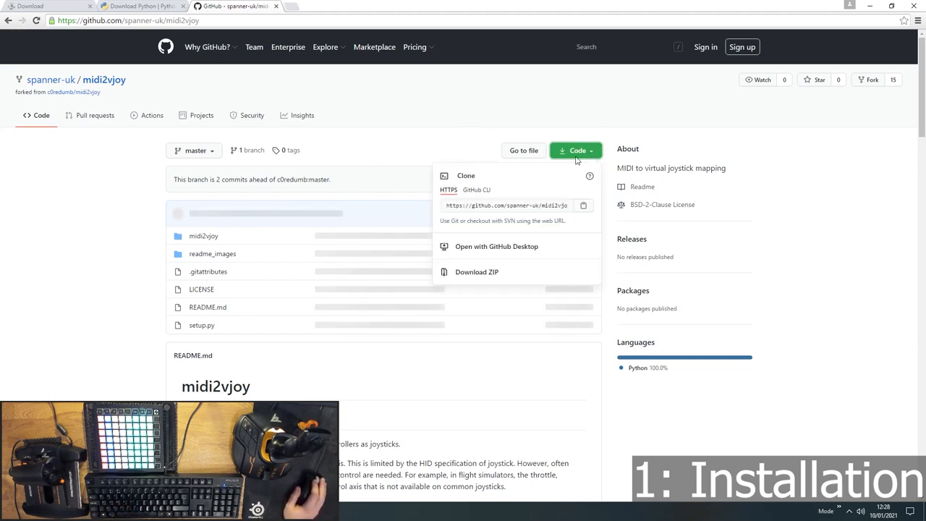
mouse_move(477, 271)
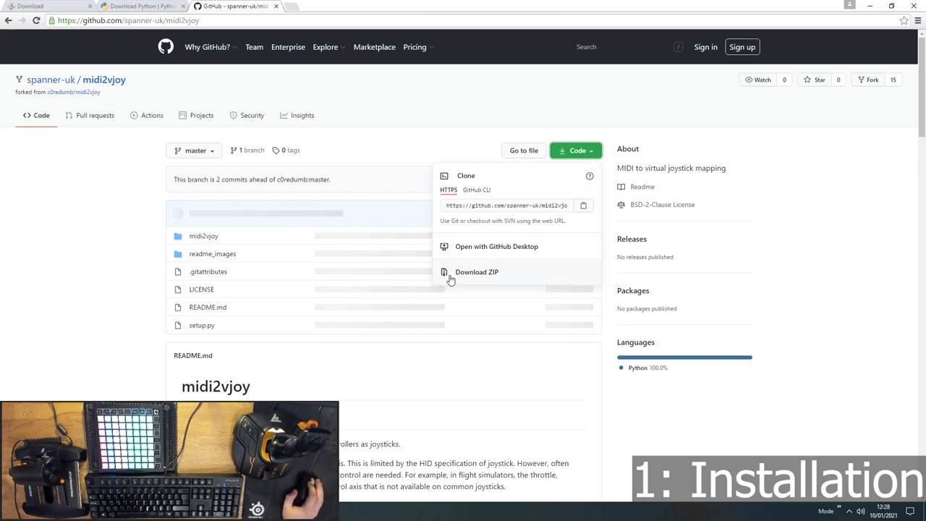
mouse_move(507, 280)
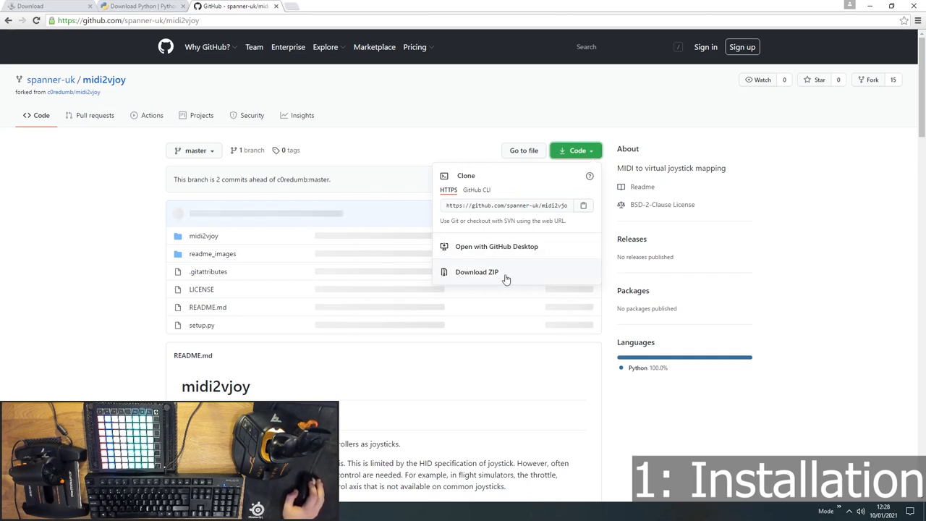
mouse_move(113, 329)
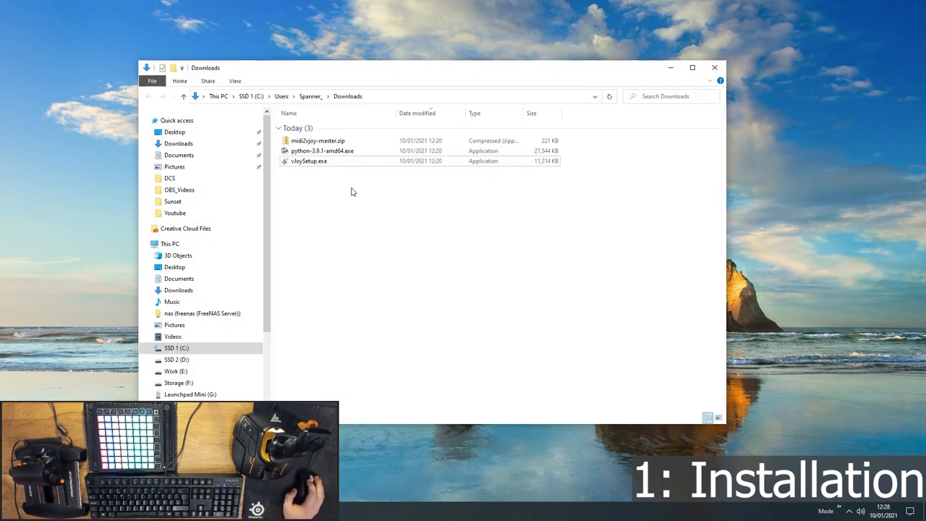
Step: Extract midi2vjoy-master.zip into its suggested folder and move that folder to the desktop
left_click(308, 160)
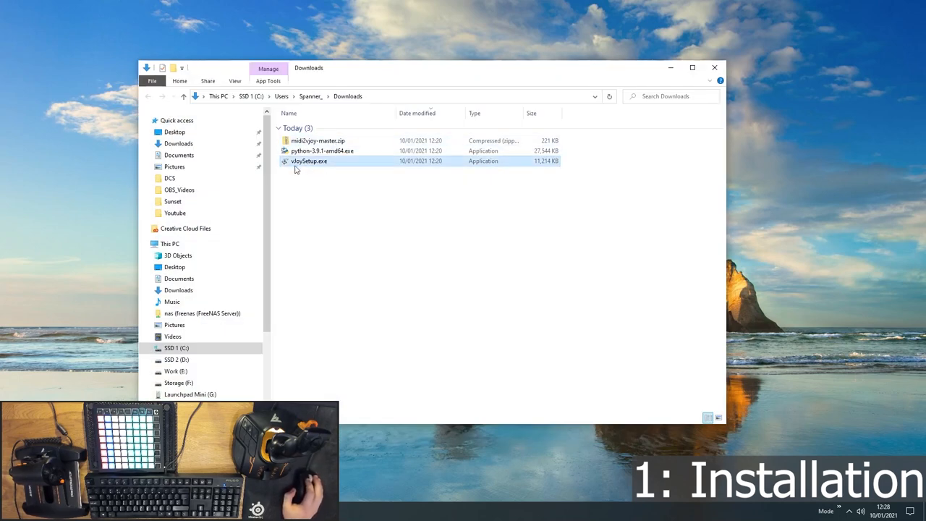
mouse_move(324, 167)
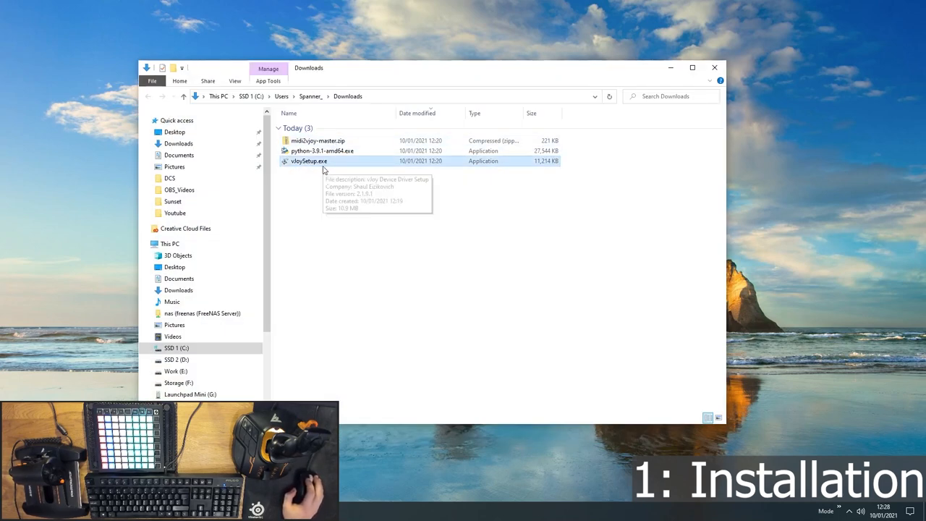
left_click(322, 150)
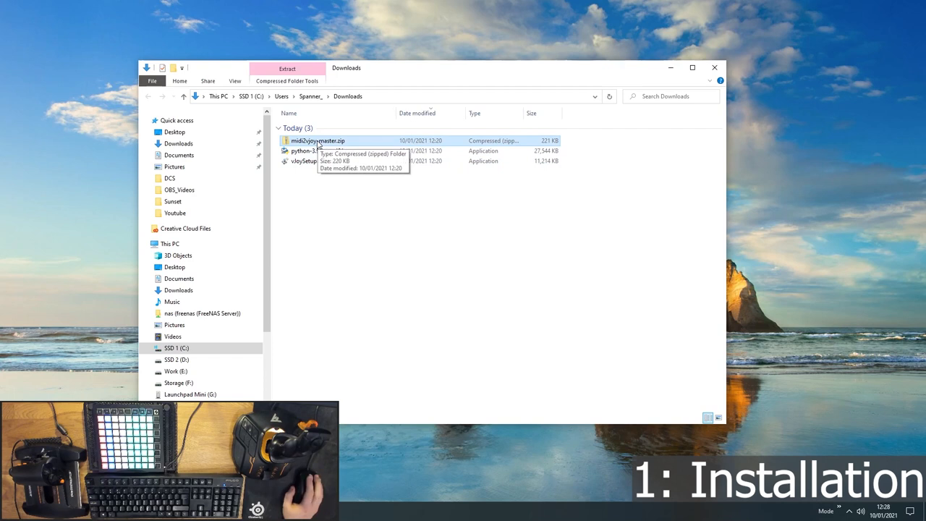
right_click(316, 141)
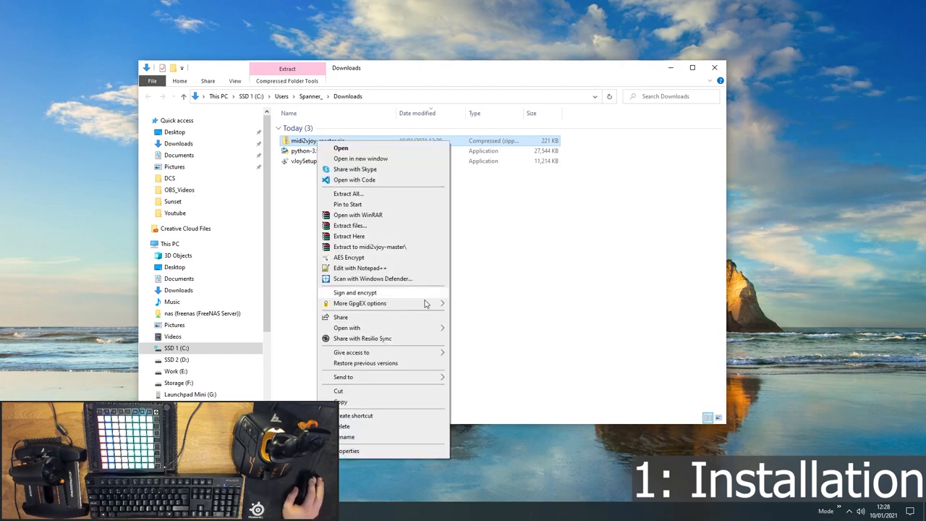
left_click(348, 193)
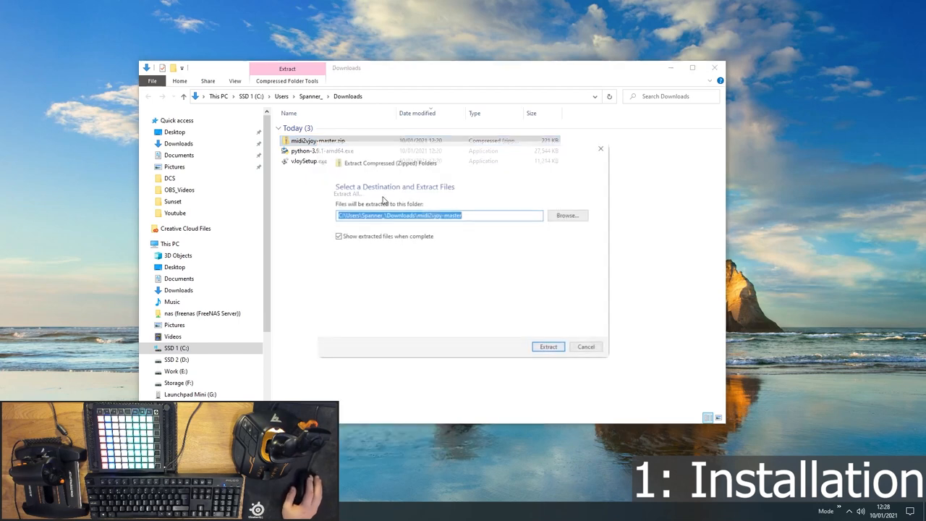
left_click(548, 347)
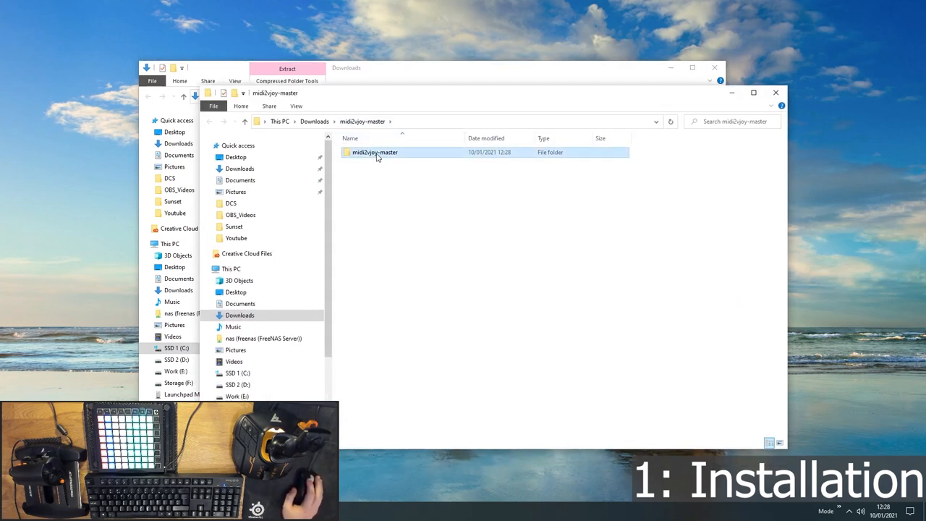
left_click_drag(374, 152, 60, 37)
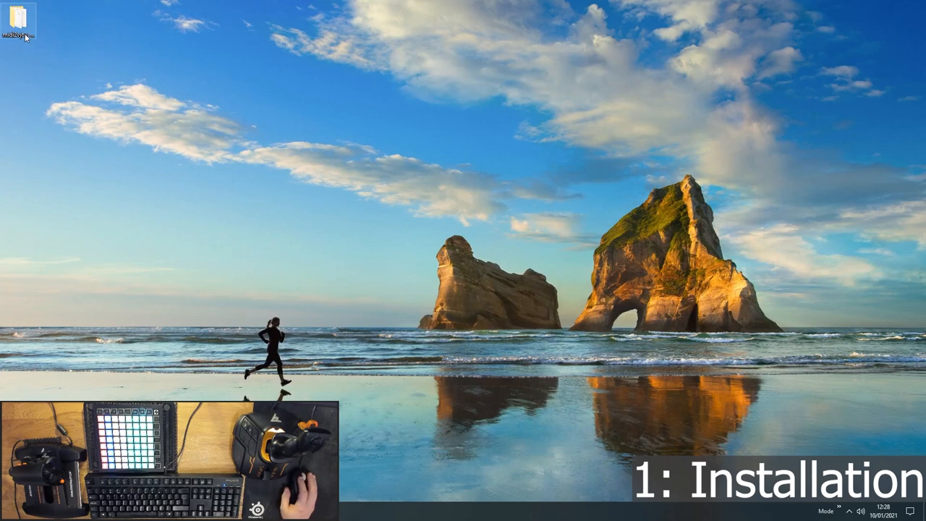
Step: Open PowerShell in the desktop midi2vjoy-master folder and run ./setup.py install
double_click(18, 22)
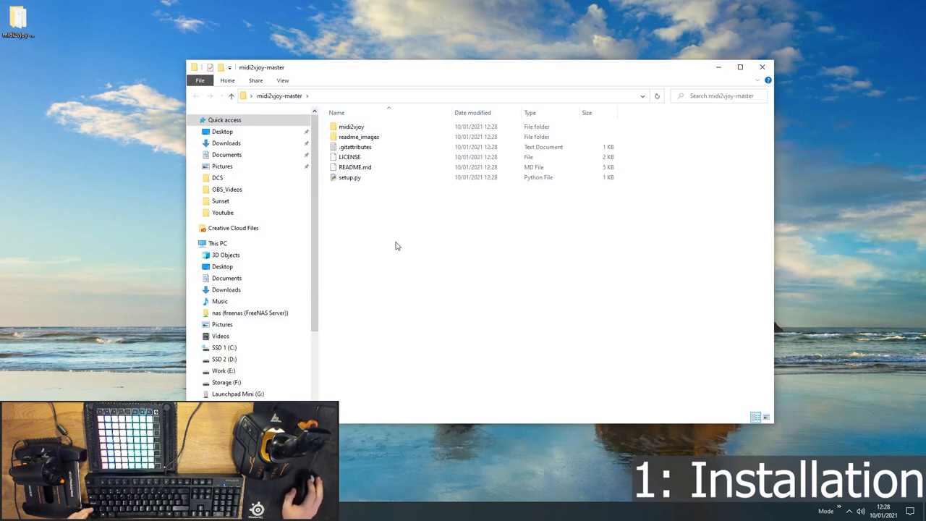
mouse_move(486, 72)
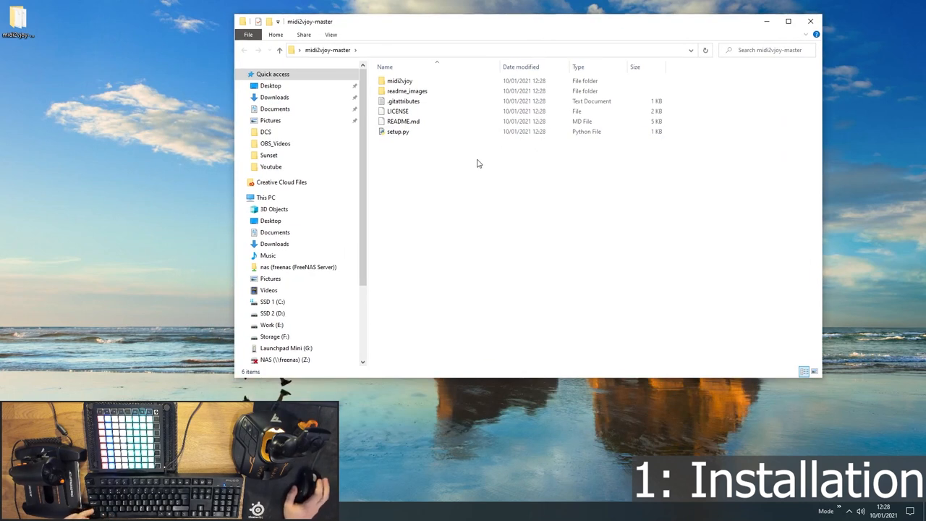
right_click(477, 164)
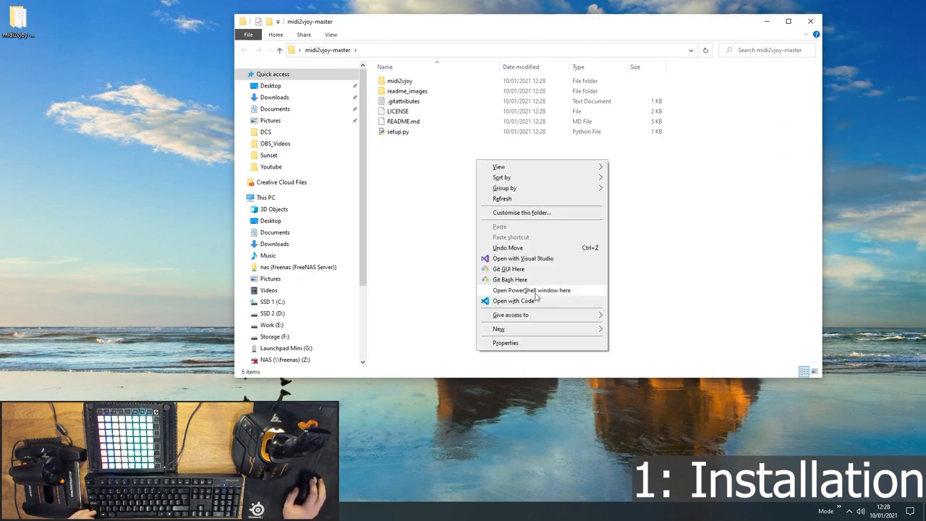
left_click(531, 290)
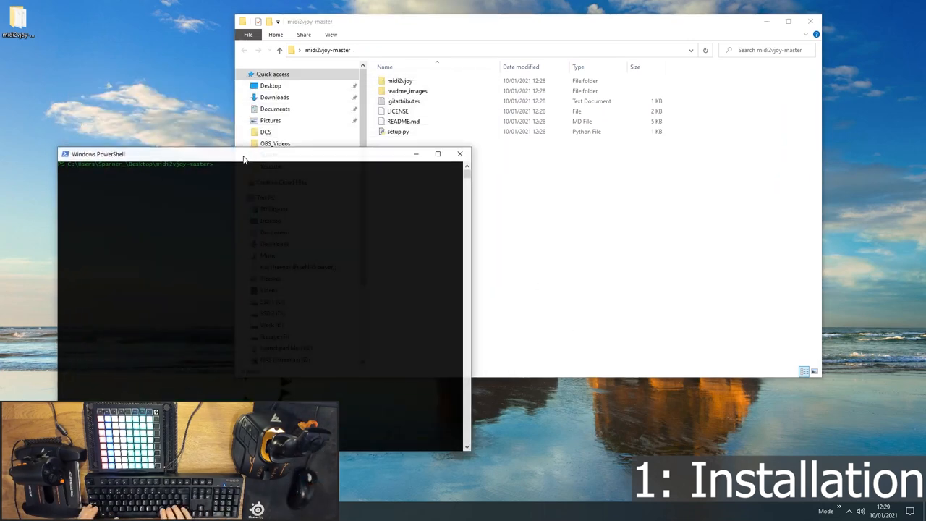
type("./se")
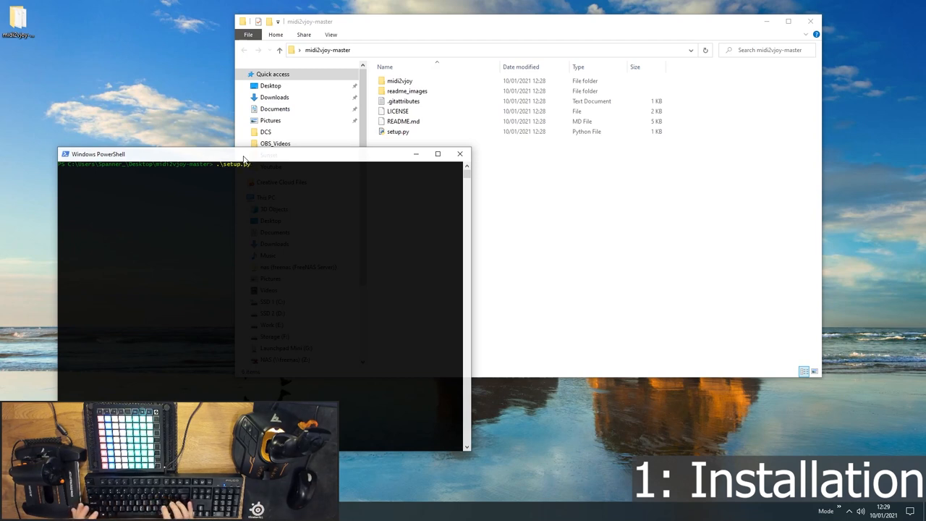
type("install")
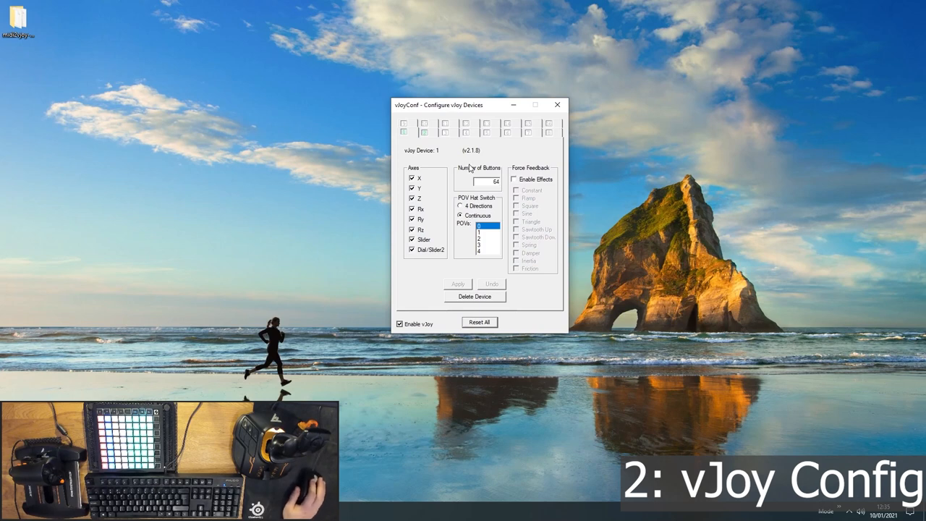
mouse_move(403, 139)
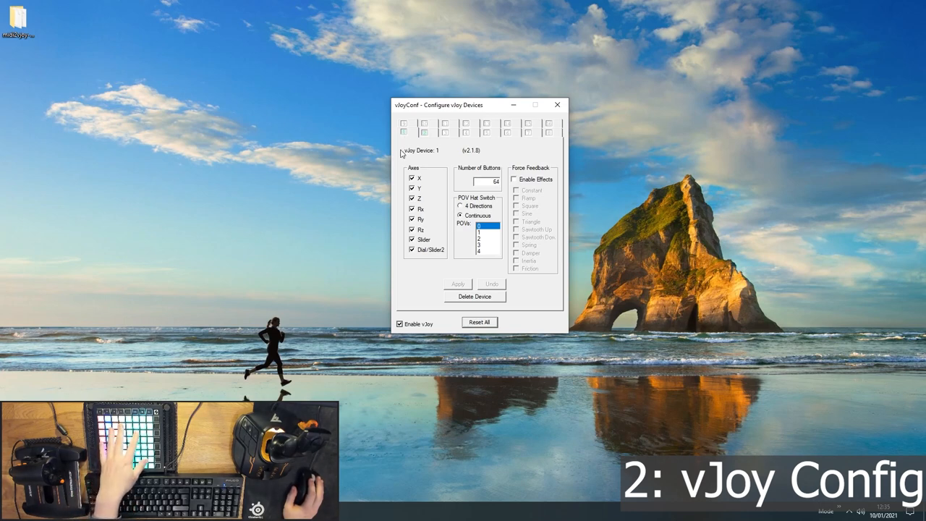
mouse_move(485, 193)
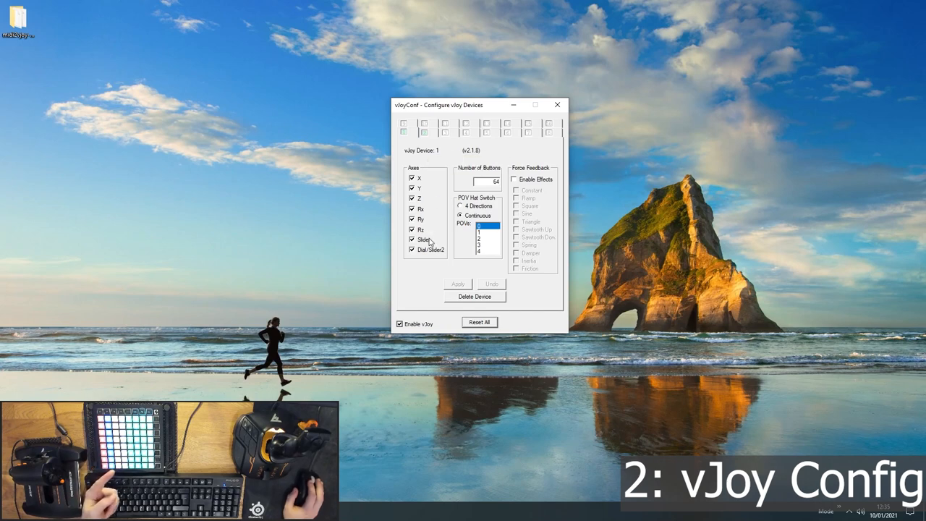
mouse_move(509, 183)
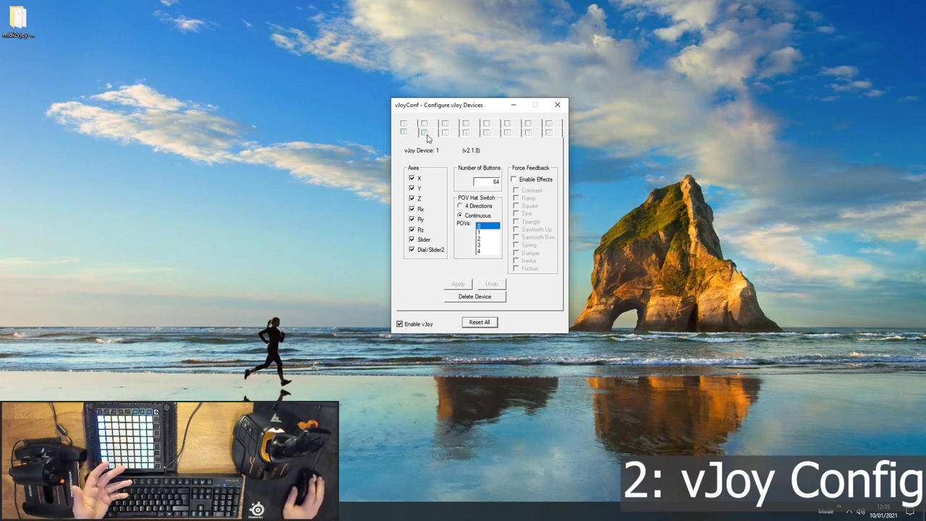
Step: Check vJoy device 2: eight axes, 64 buttons and continuous POV, matching device 1
left_click(426, 130)
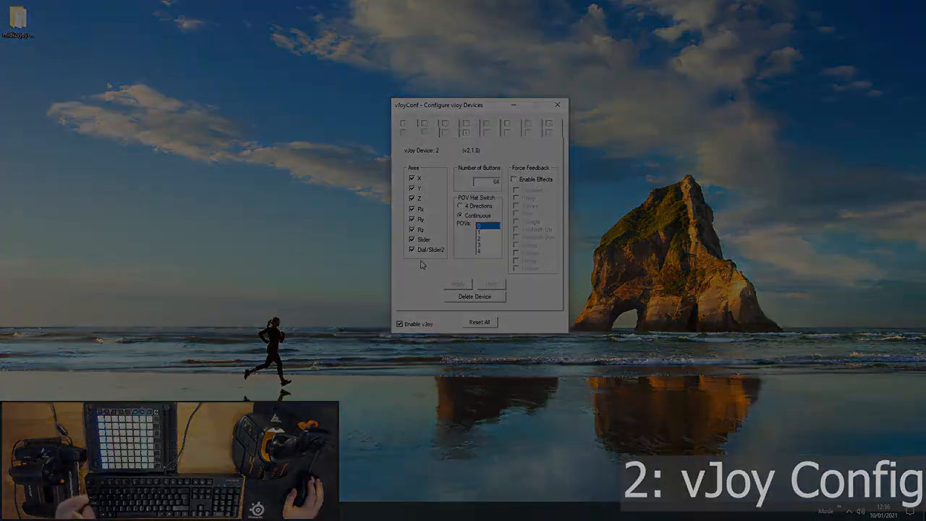
left_click(557, 105)
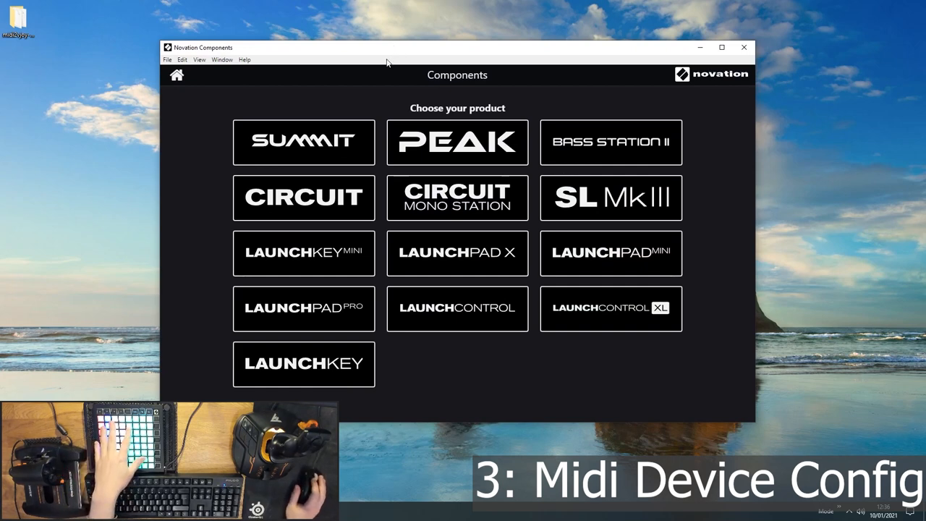
mouse_move(610, 253)
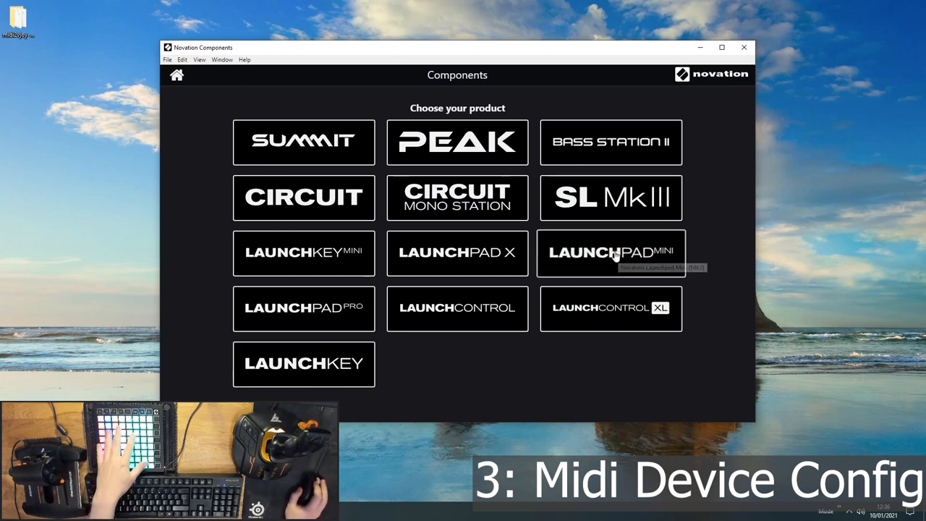
Step: Choose Launchpad Mini [MK3] on the Novation Components product selection screen
left_click(610, 252)
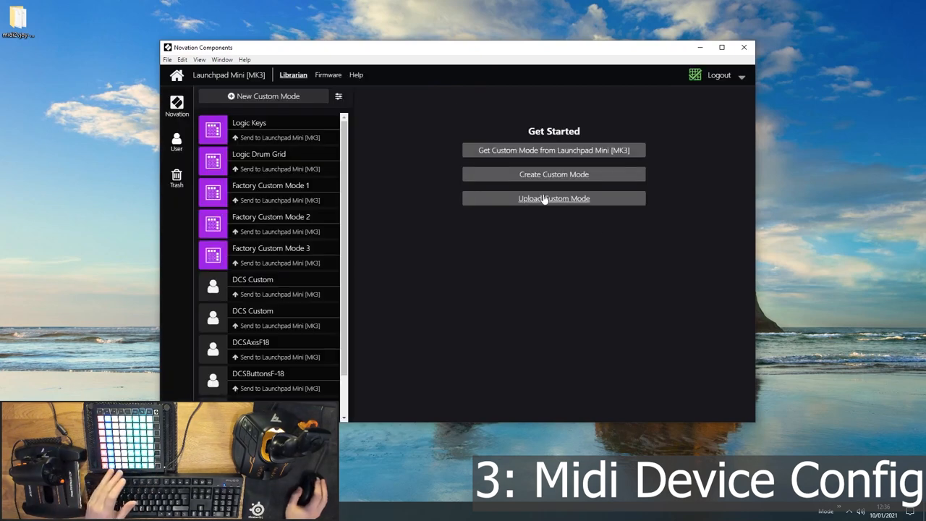
mouse_move(273, 313)
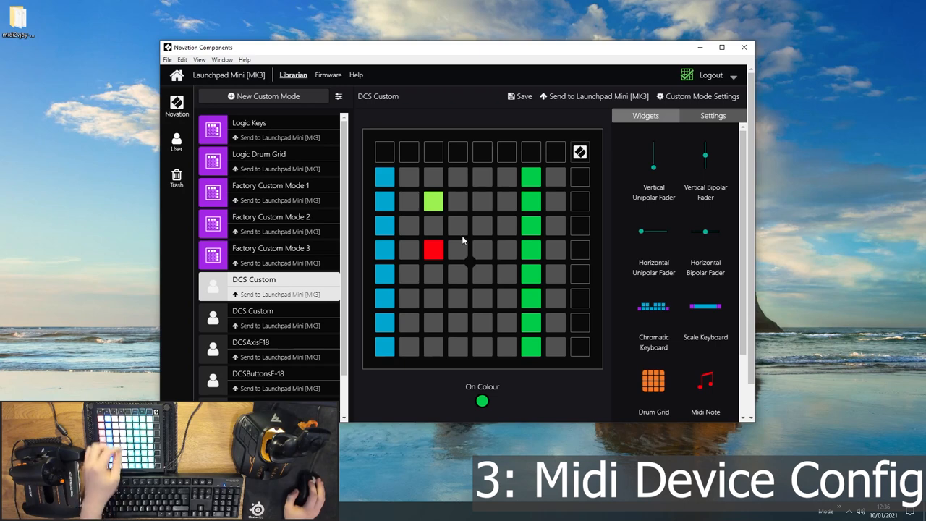
mouse_move(452, 231)
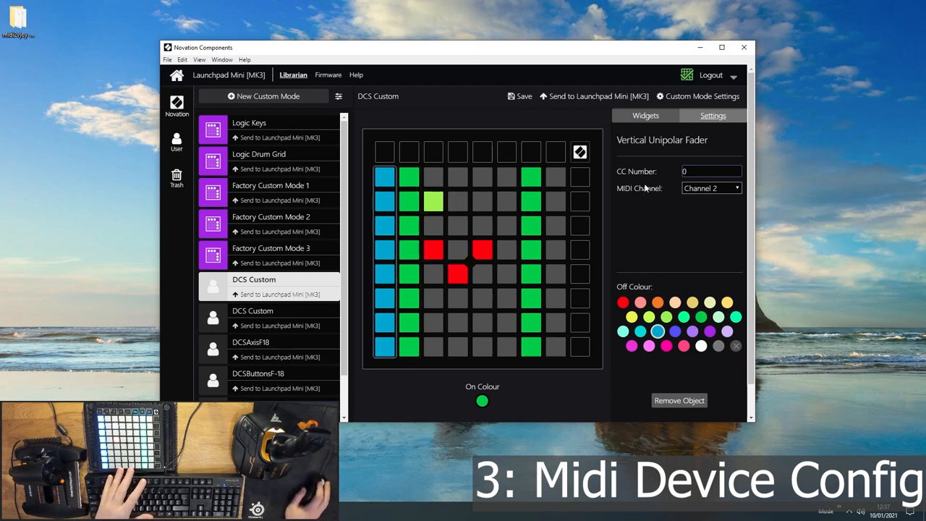
mouse_move(710, 192)
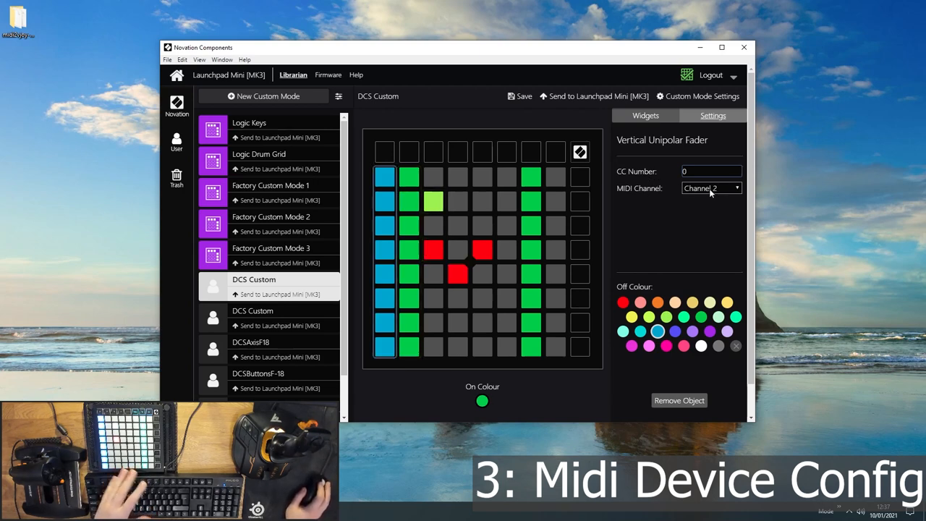
Step: Adjust the DCS Custom faders' MIDI channel and CC number, including the green second-column fader
left_click(711, 188)
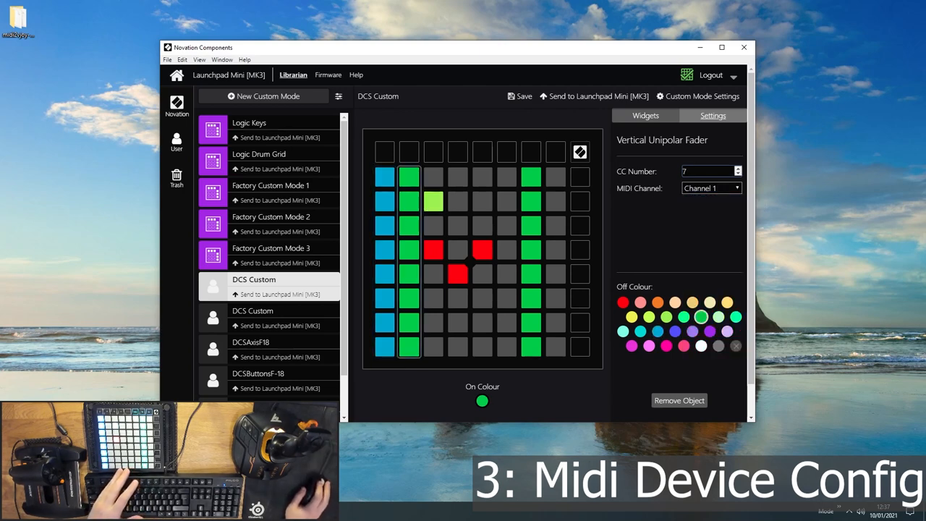
left_click(708, 171)
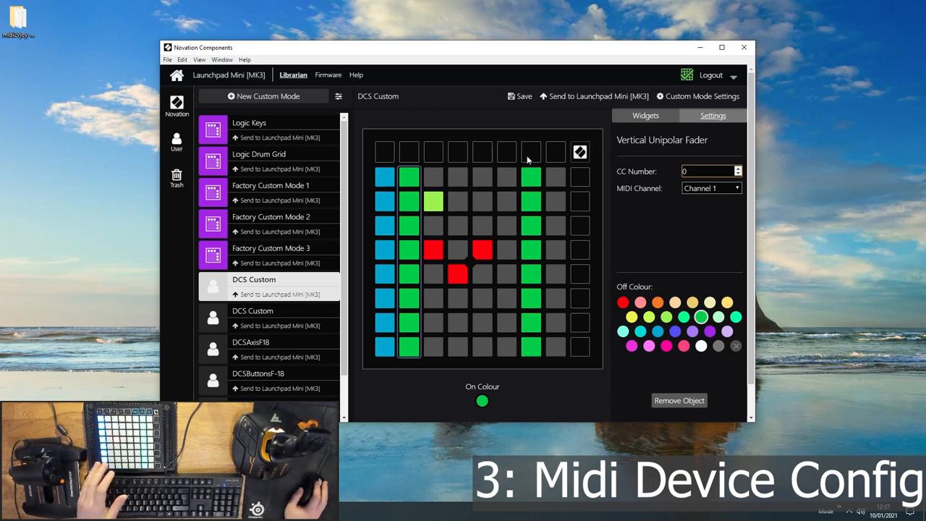
left_click(520, 96)
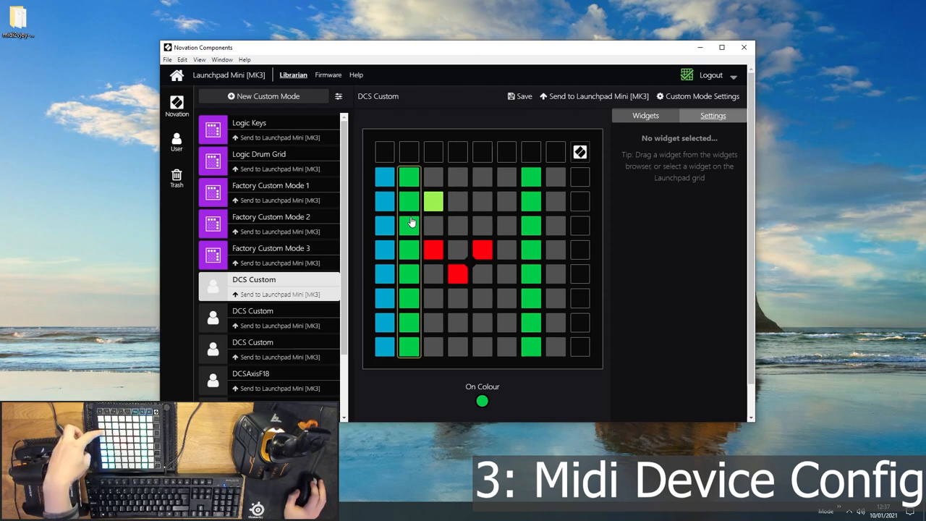
left_click(409, 224)
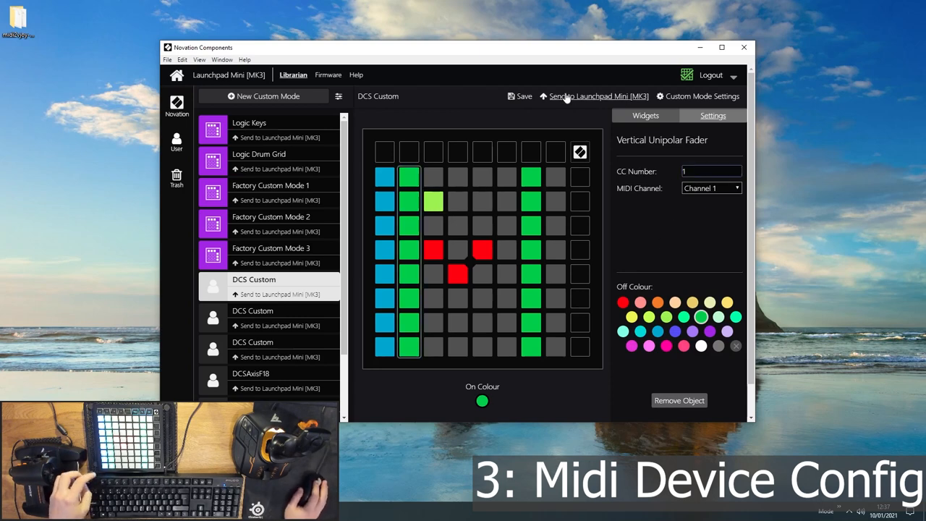
Step: Send the layout to the Launchpad Mini, saving as DCS Custom into custom mode slot 1
left_click(519, 95)
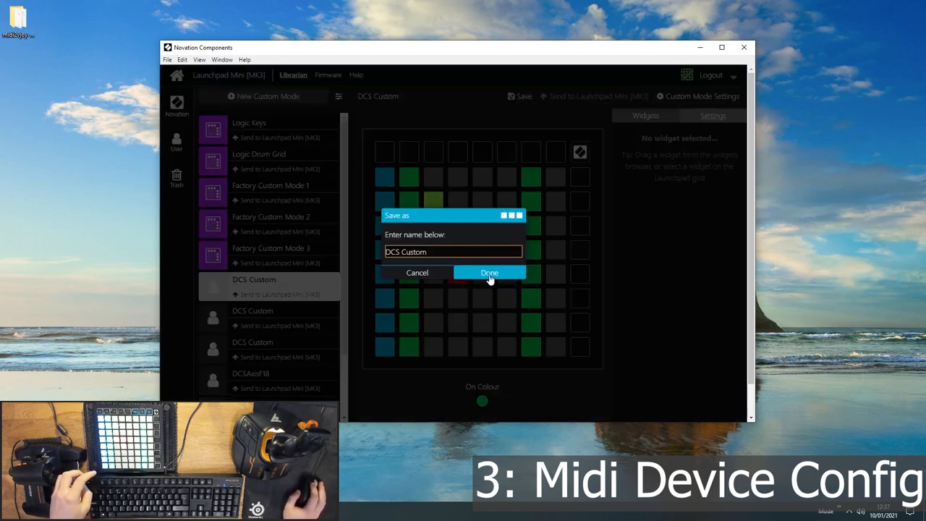
left_click(489, 272)
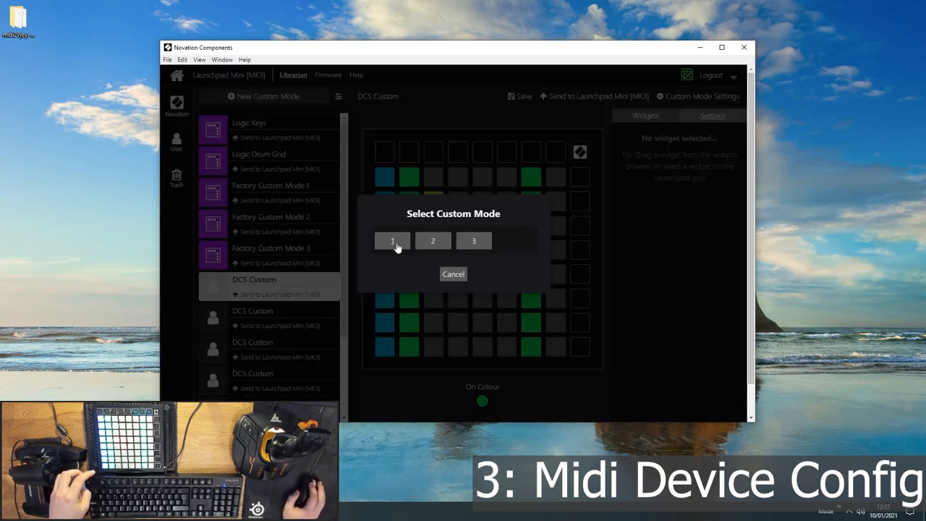
left_click(392, 241)
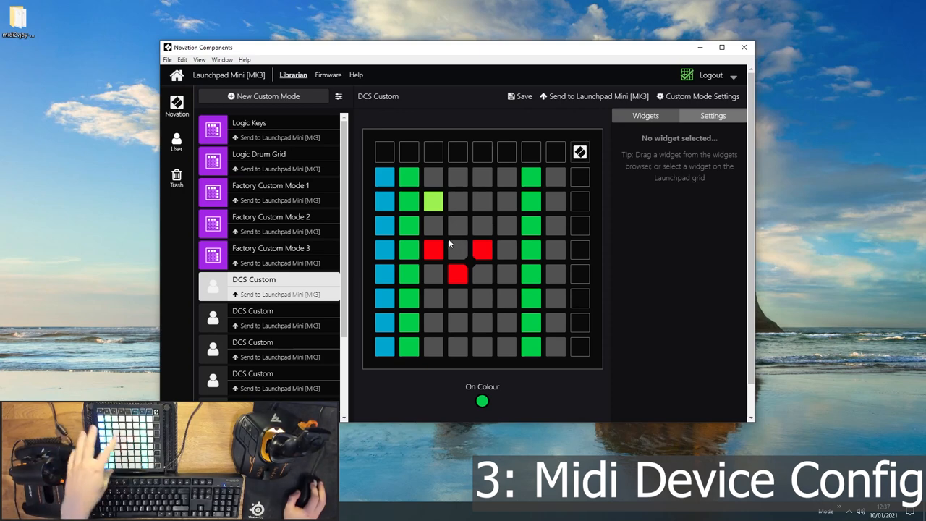
left_click(433, 250)
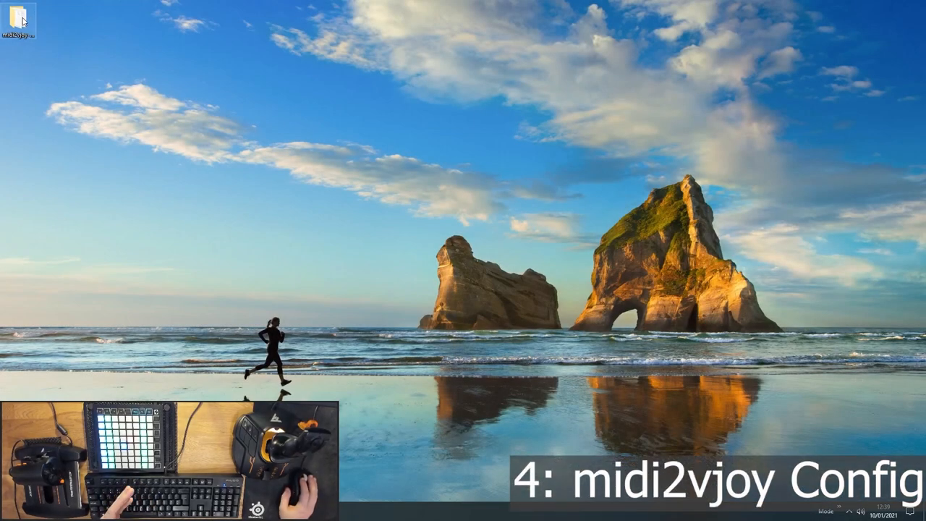
Step: Open the midi2vjoy subfolder inside the desktop midi2vjoy-master folder
double_click(18, 20)
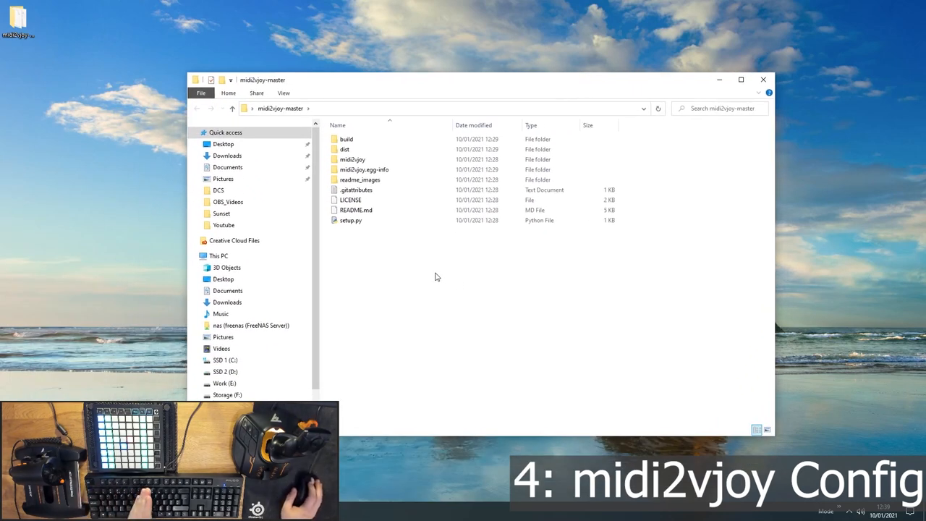
left_click(352, 159)
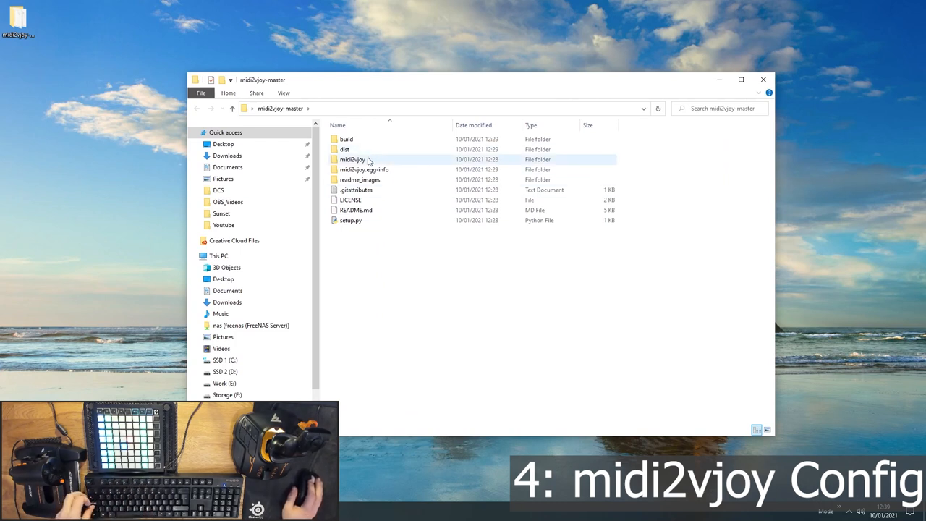
mouse_move(353, 159)
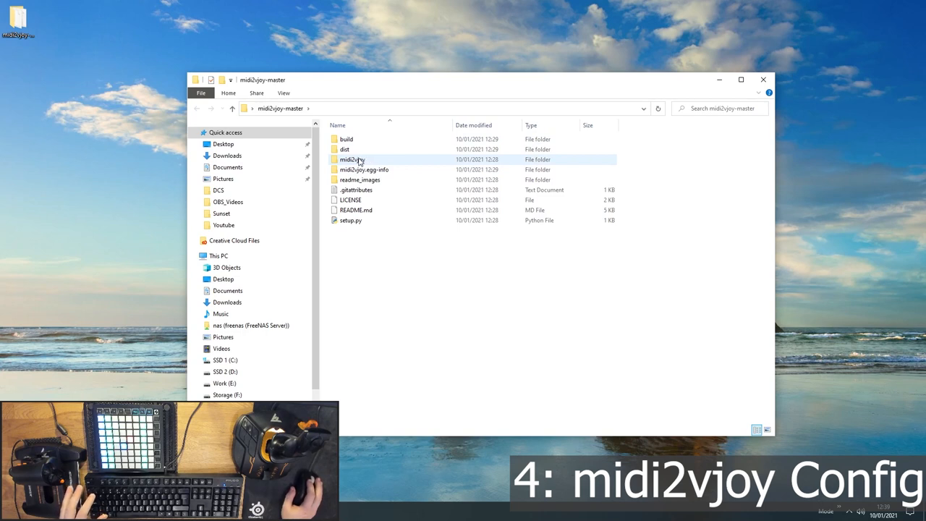
double_click(352, 160)
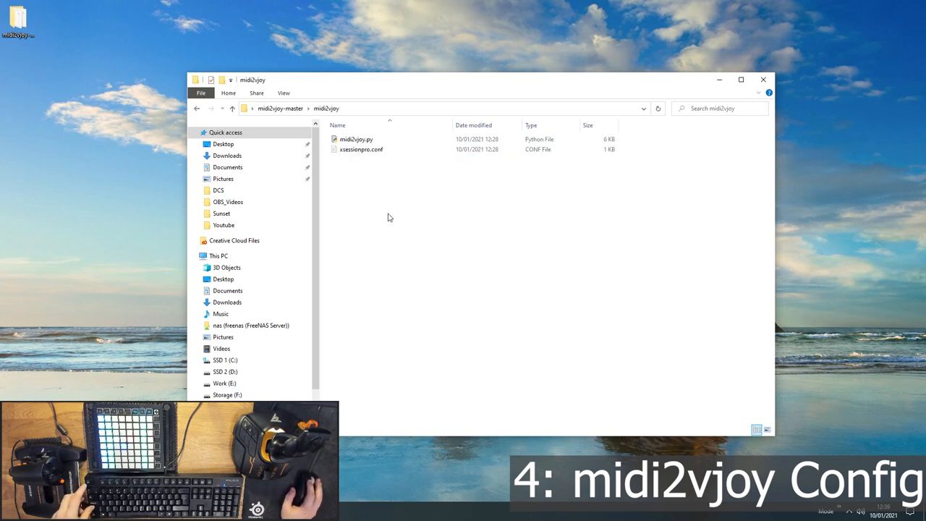
Step: Open a PowerShell window in the midi2vjoy folder to run midi2vjoy.py
right_click(388, 217)
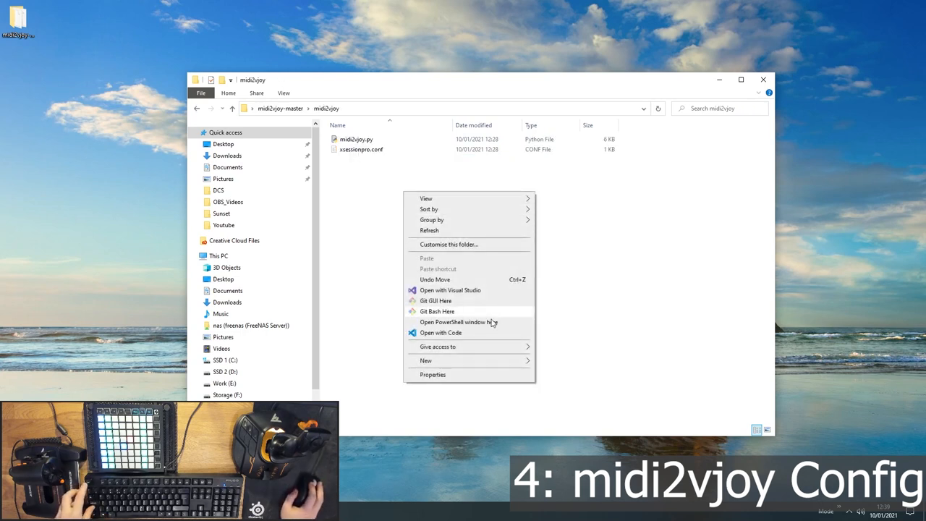
left_click(458, 322)
type(".\\midi2vjoy.py -t")
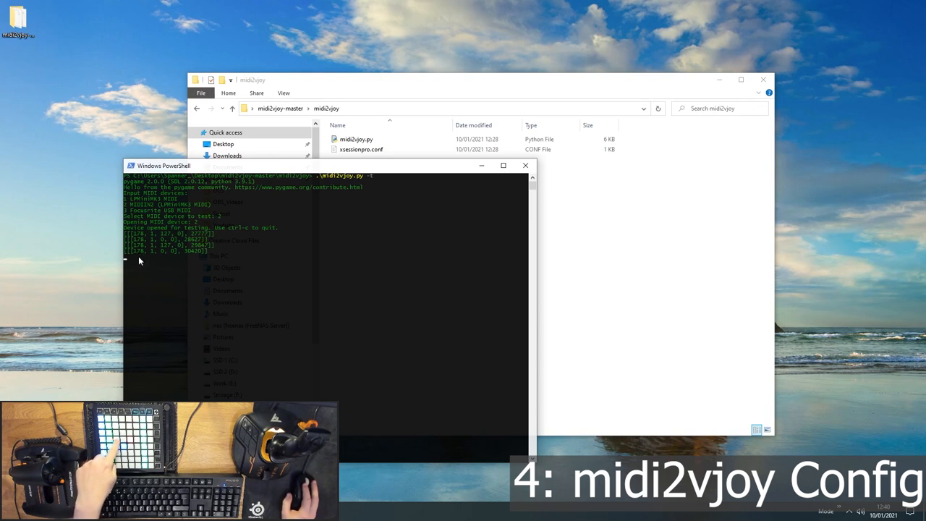
mouse_move(152, 258)
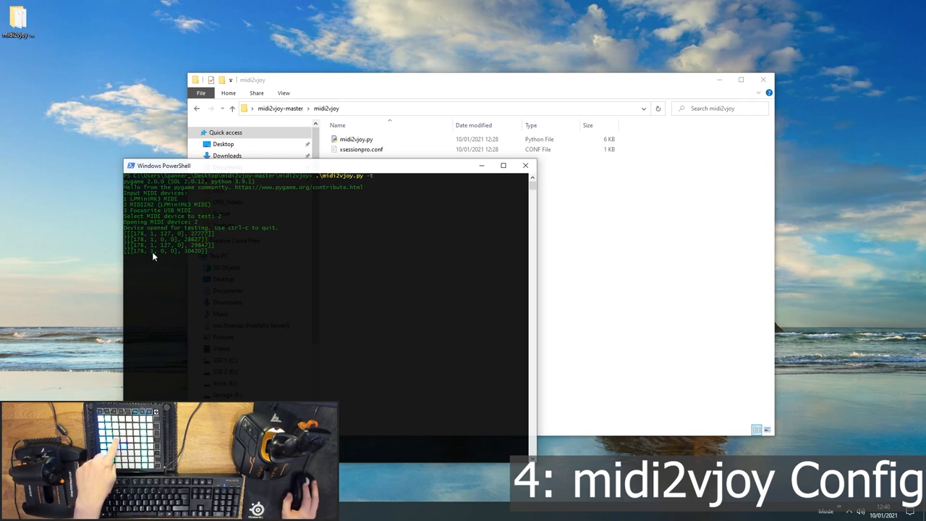
mouse_move(163, 258)
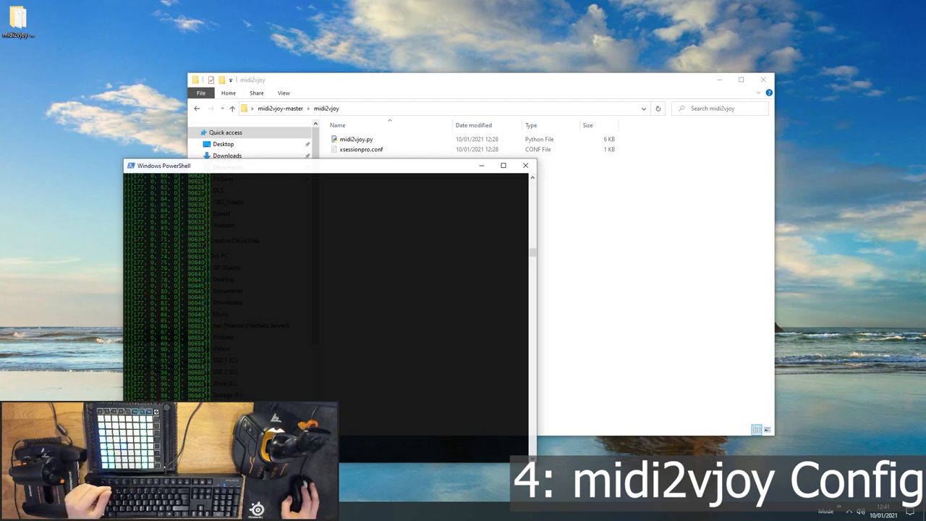
mouse_move(242, 315)
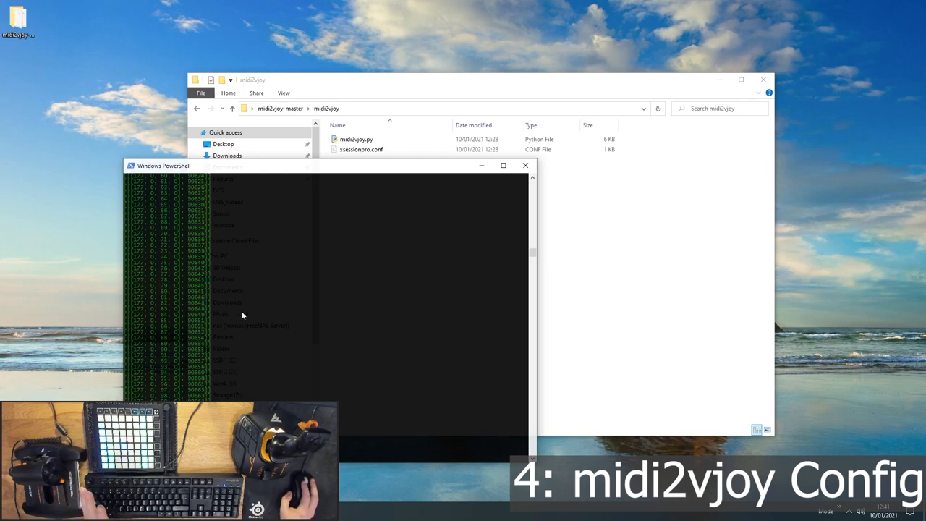
mouse_move(312, 196)
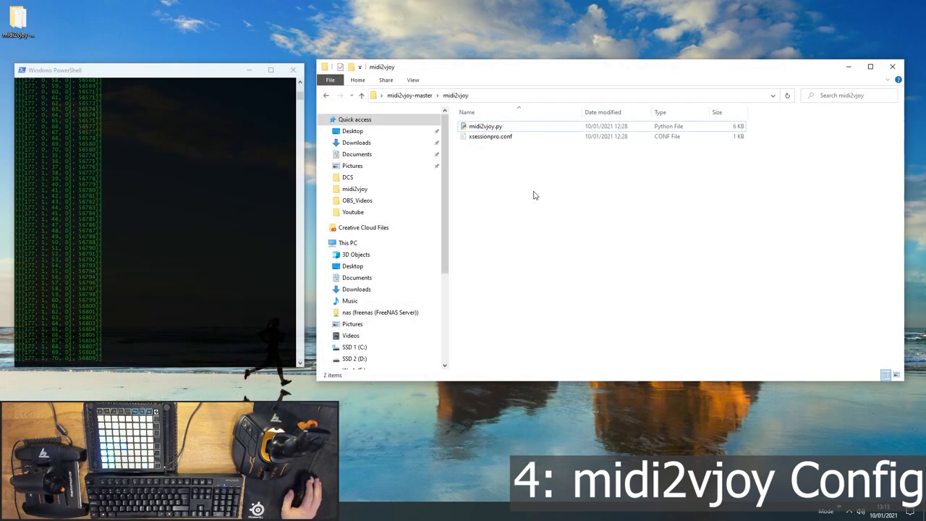
Step: Select midicontroller.conf and bring up its context menu to open it with Code
left_click(489, 136)
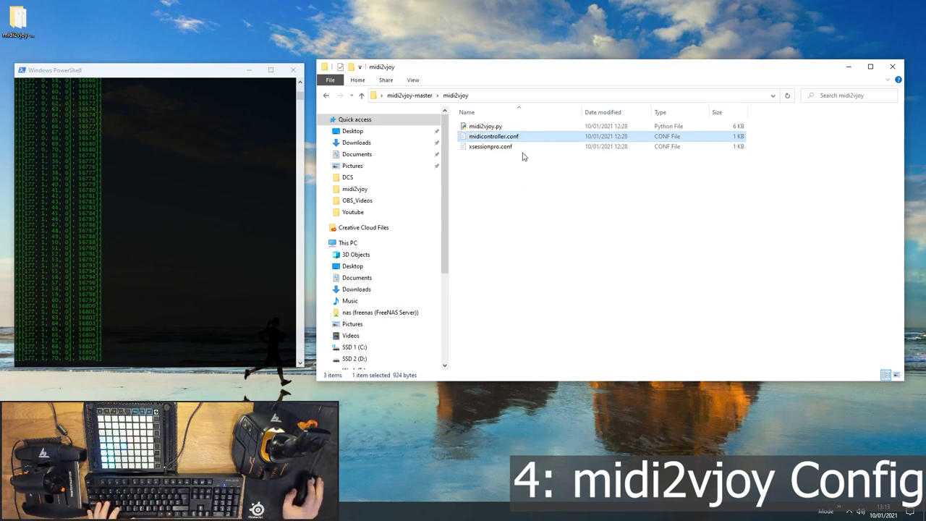
right_click(494, 136)
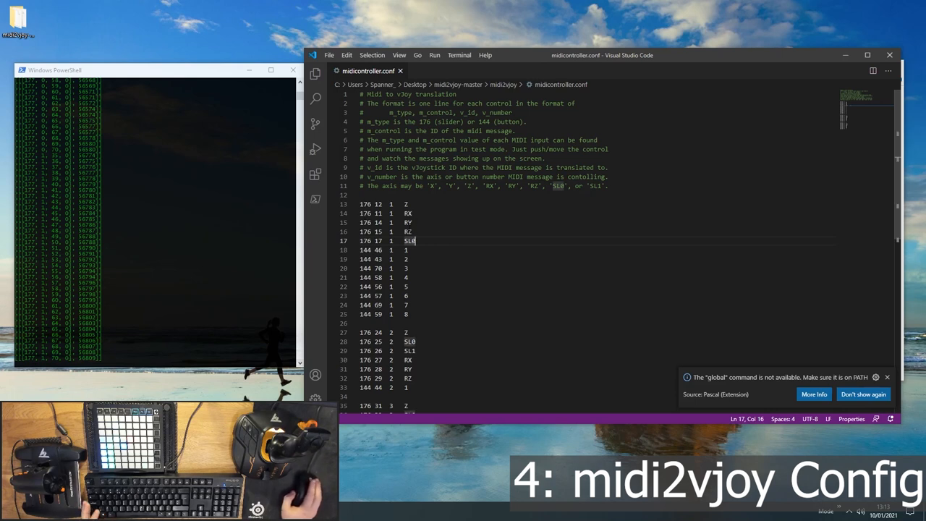
scroll("down", 3)
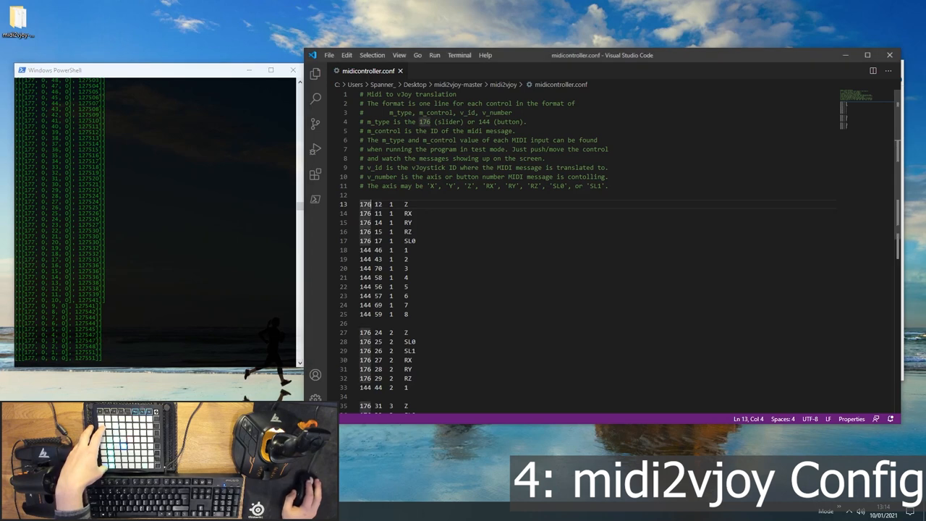
Step: Rewrite line 13 as '177 0 2 X' and delete the remaining mapping lines
double_click(364, 204)
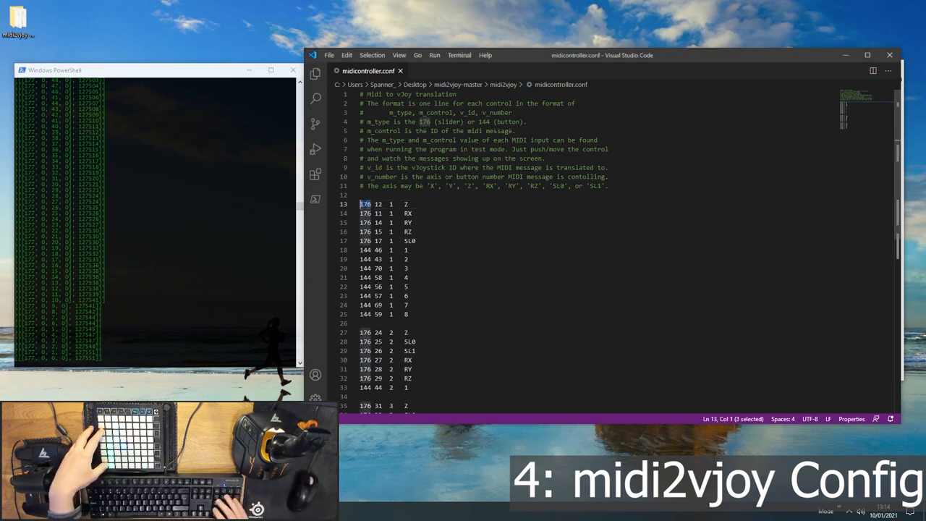
type("177")
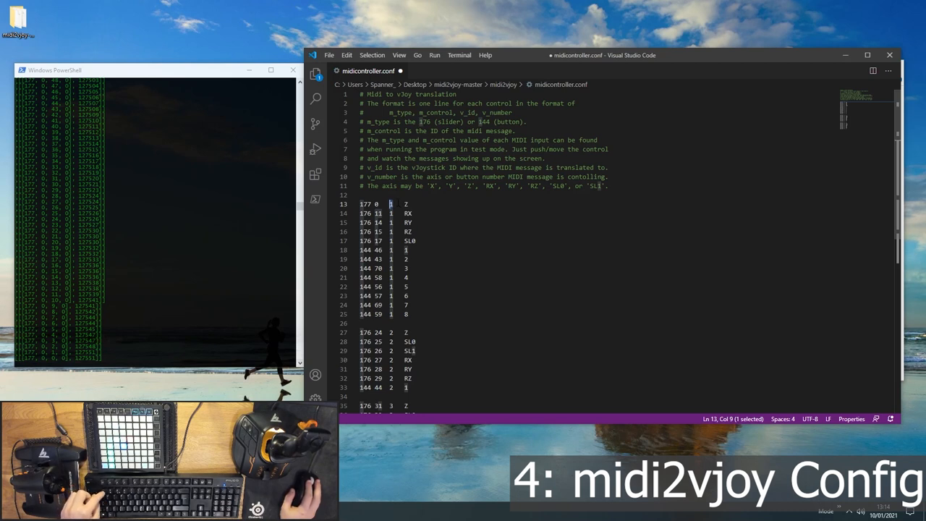
type("2")
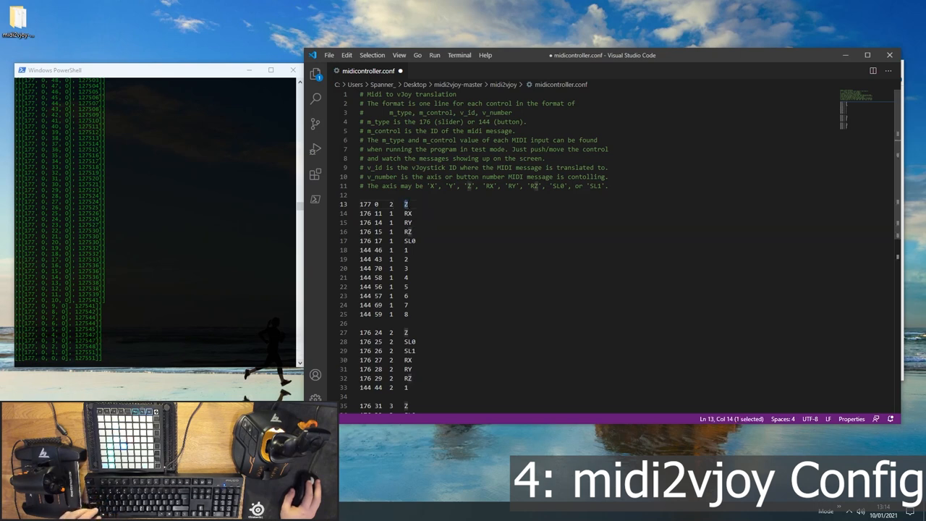
type("4")
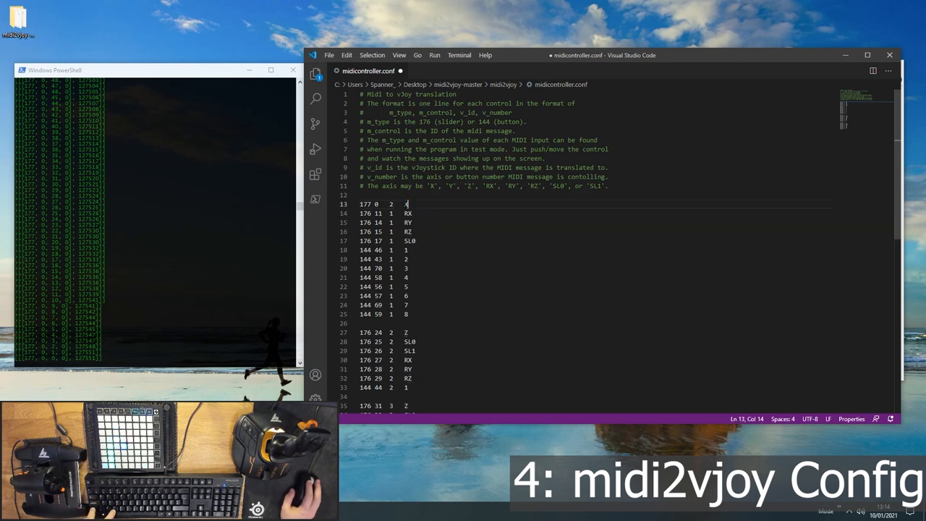
type("X")
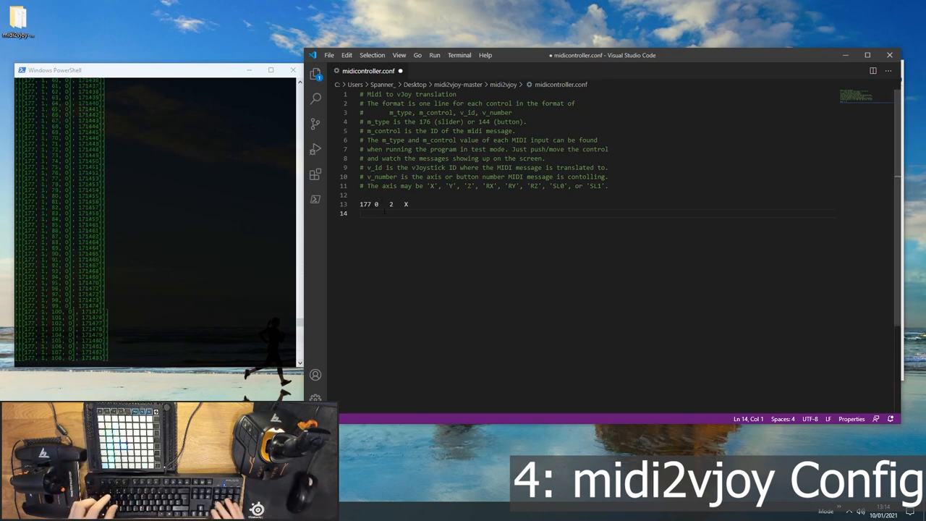
Step: Add lines '177 1 2 SL0', '178 1 2 1' and '159 60 2 2' to midicontroller.conf and save
type("177 1   2")
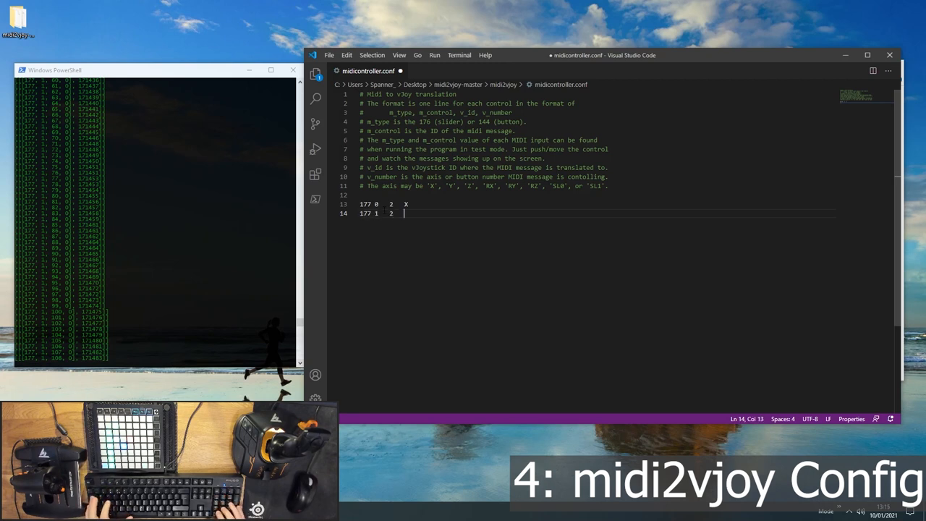
type("SL")
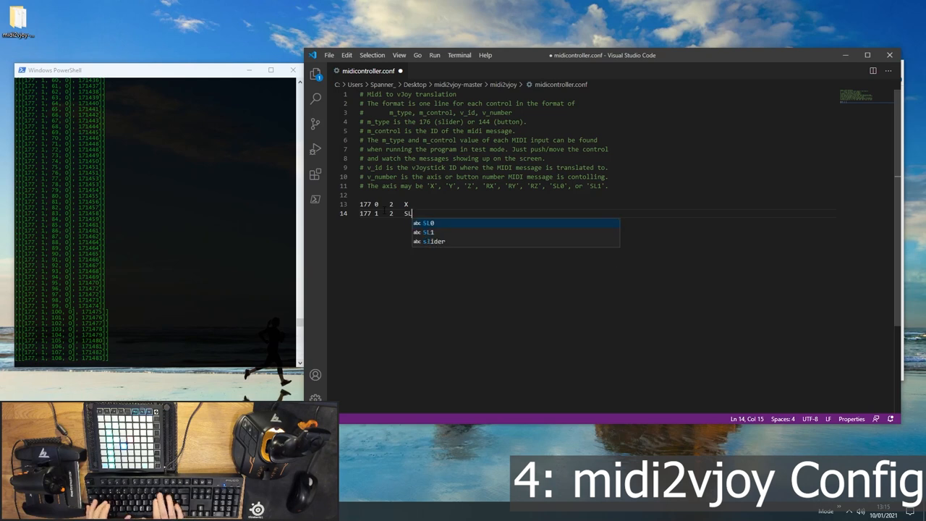
key("Enter")
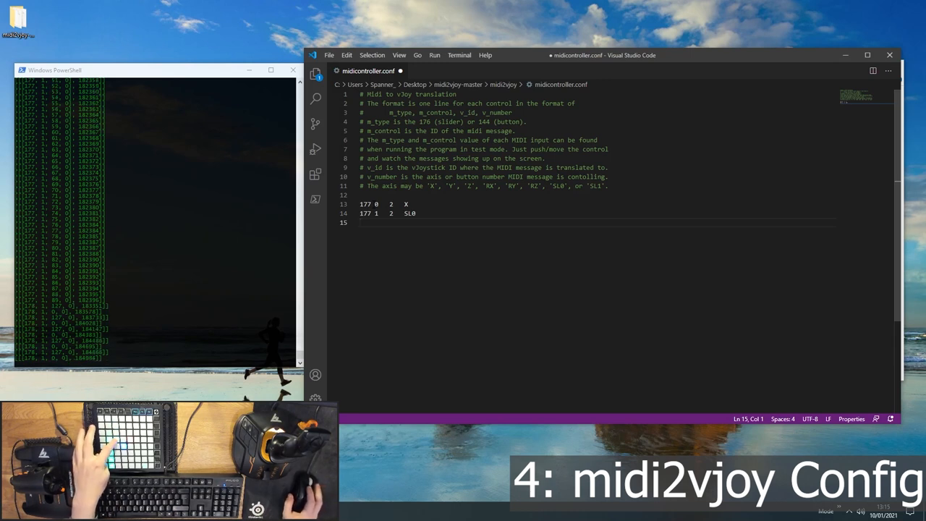
type("178")
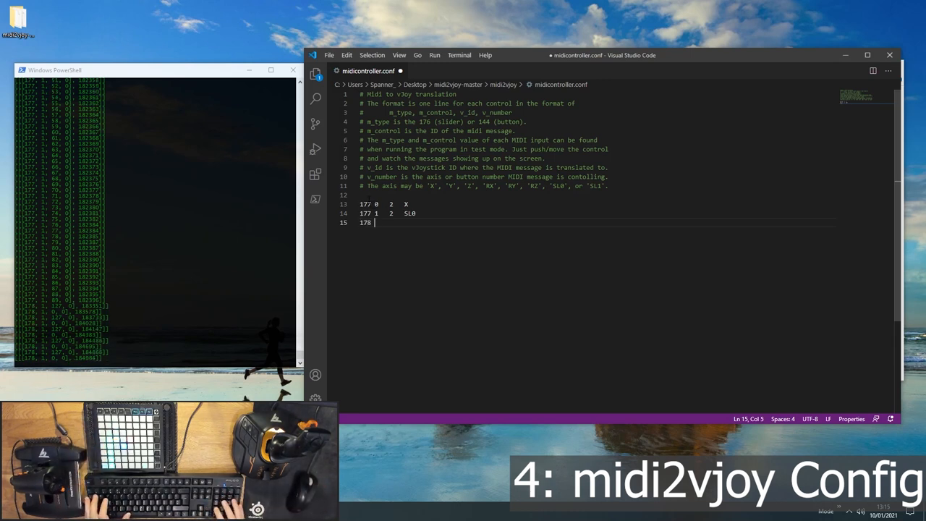
type("1")
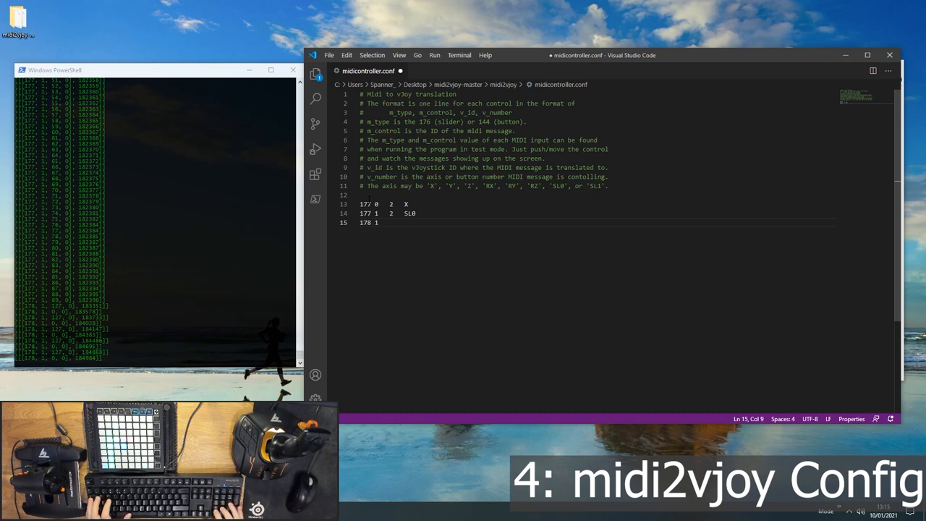
type("2")
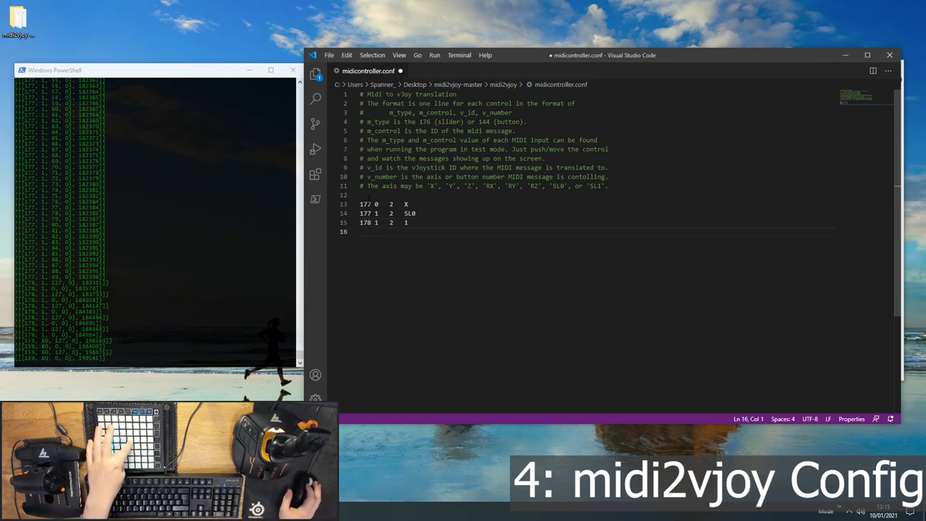
type("19")
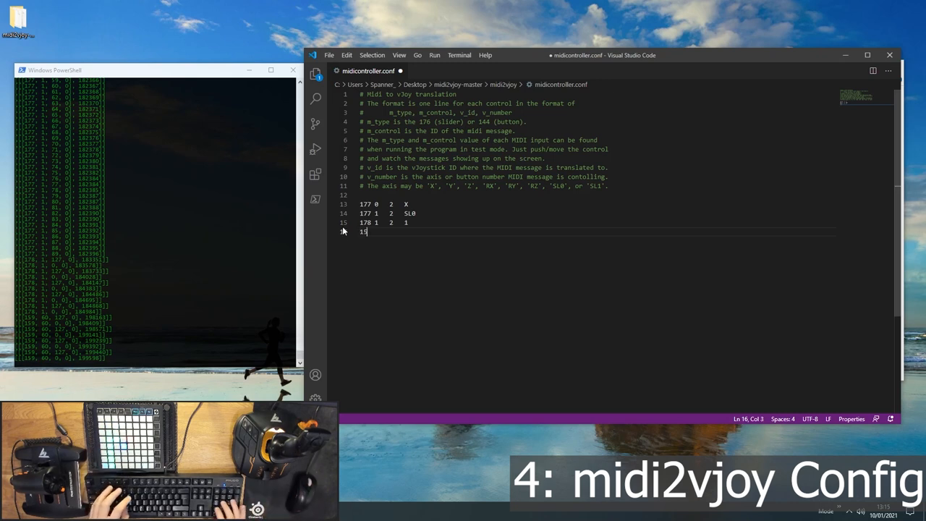
type("9 60")
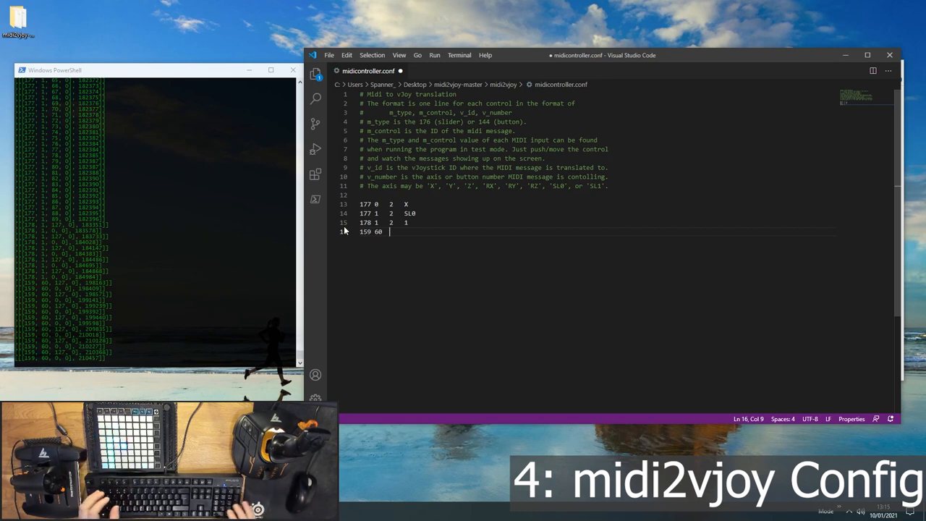
type("2")
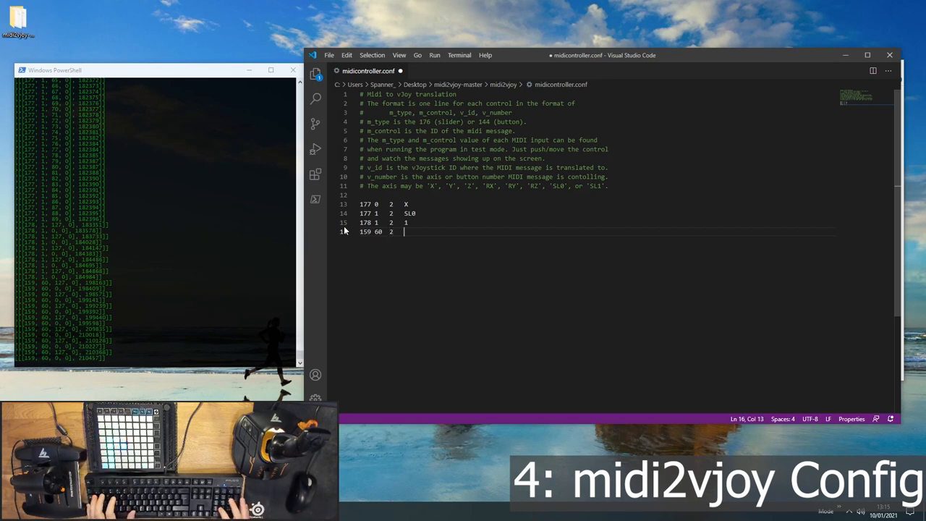
type("2")
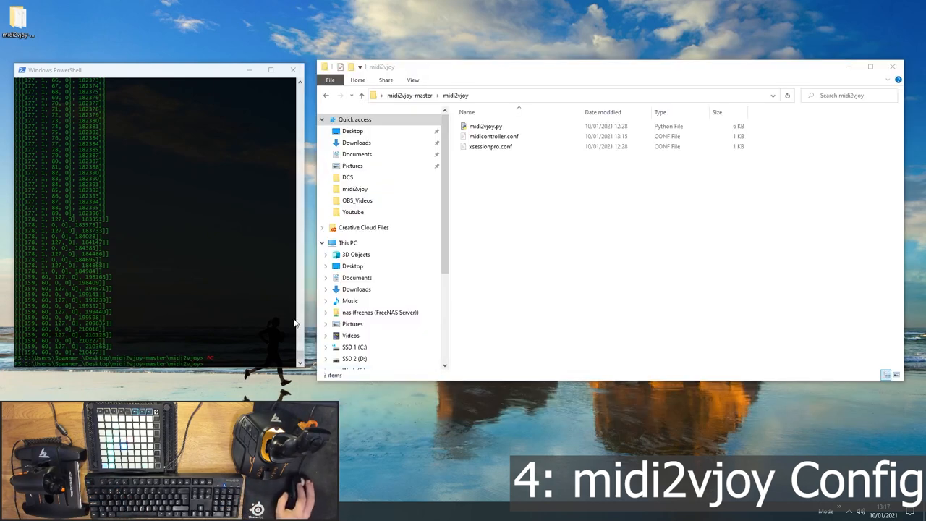
mouse_move(265, 329)
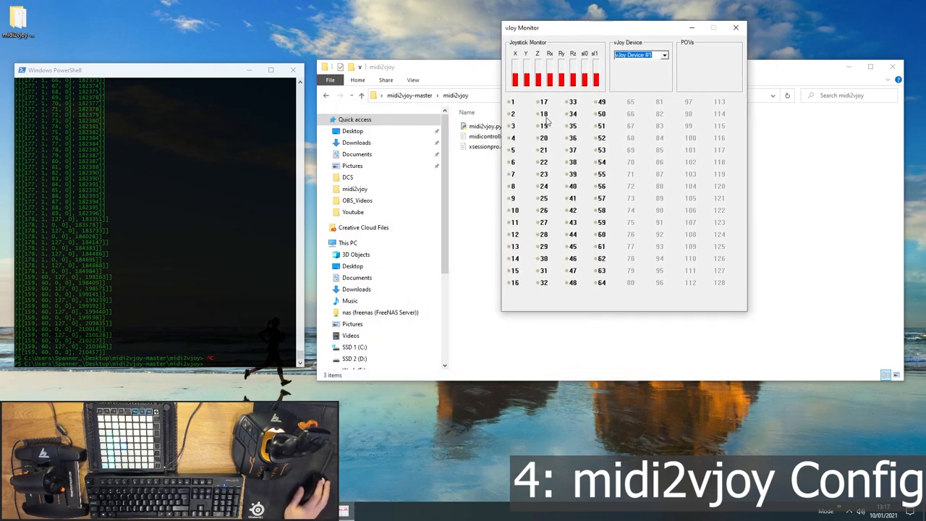
Step: Switch vJoy Monitor to vJoy Device #2 to watch its axes and buttons
left_click(662, 55)
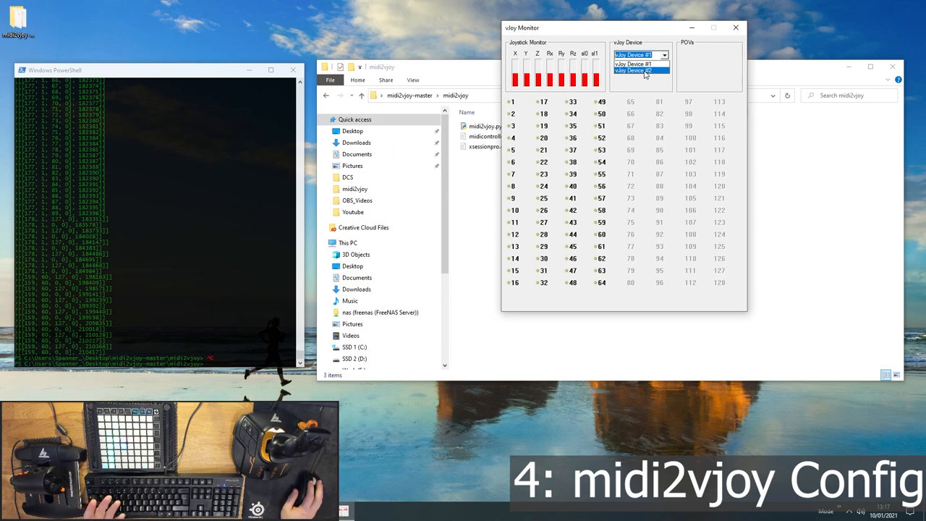
left_click_drag(521, 28, 620, 71)
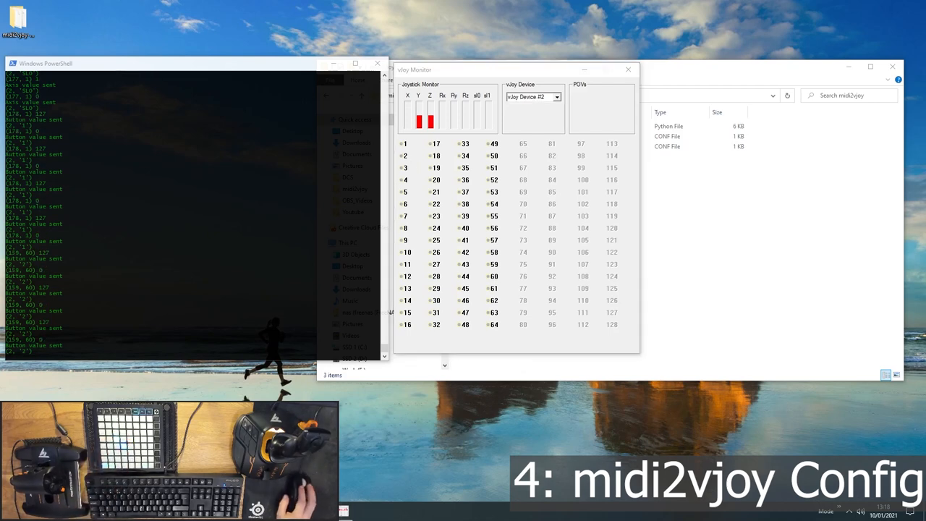
mouse_move(715, 184)
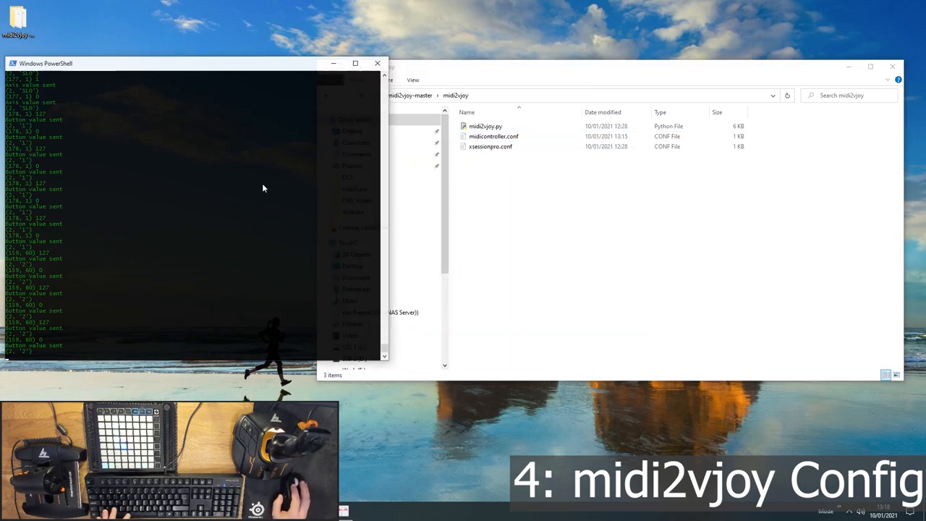
Step: Create midi.ps1 running '.\midi2vjoy.py -m 2 -c .\midicontroller.conf' and open it in Code
type(".\\midi2vjoy.py -m 2 -c .\\midicontroller.conf")
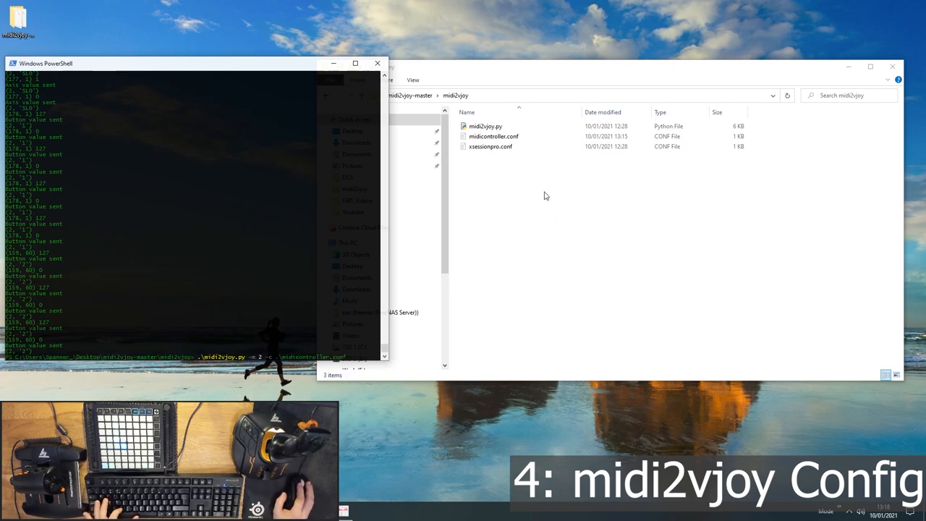
right_click(546, 195)
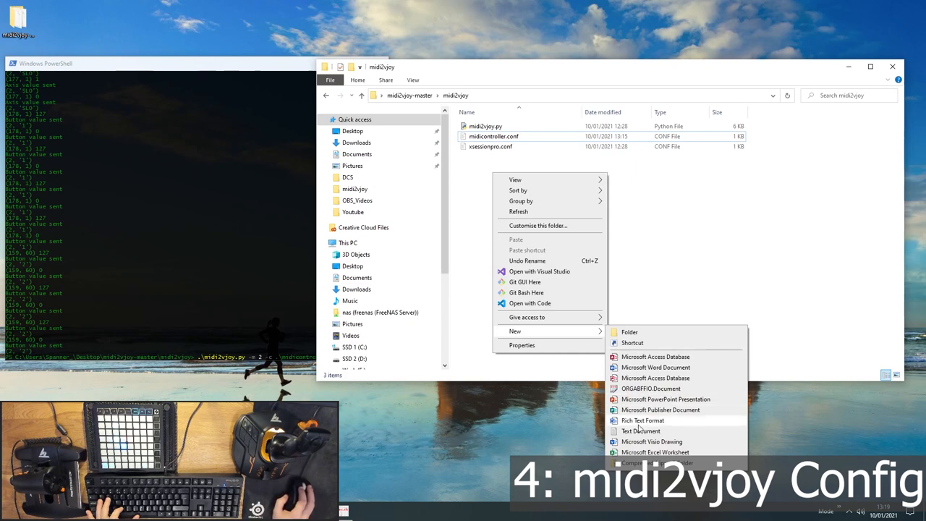
left_click(640, 431)
type("midi")
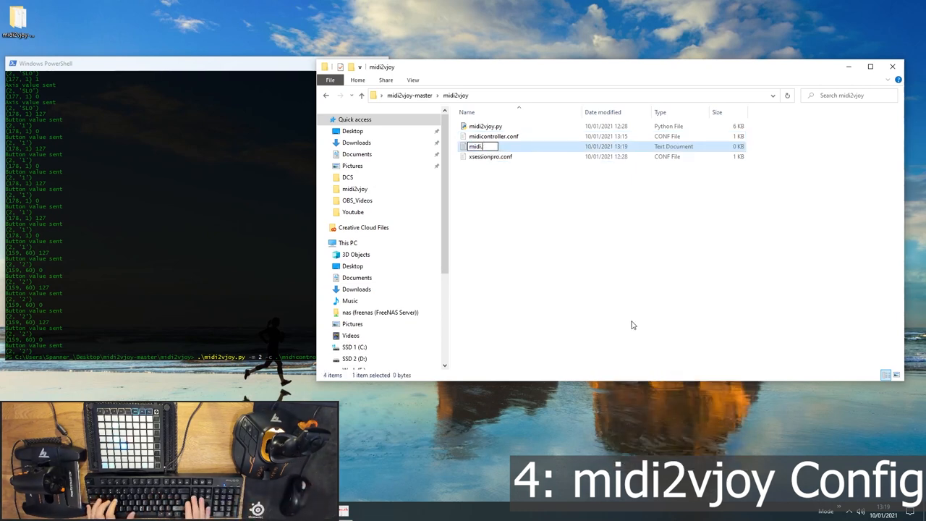
type("ps1")
key("enter")
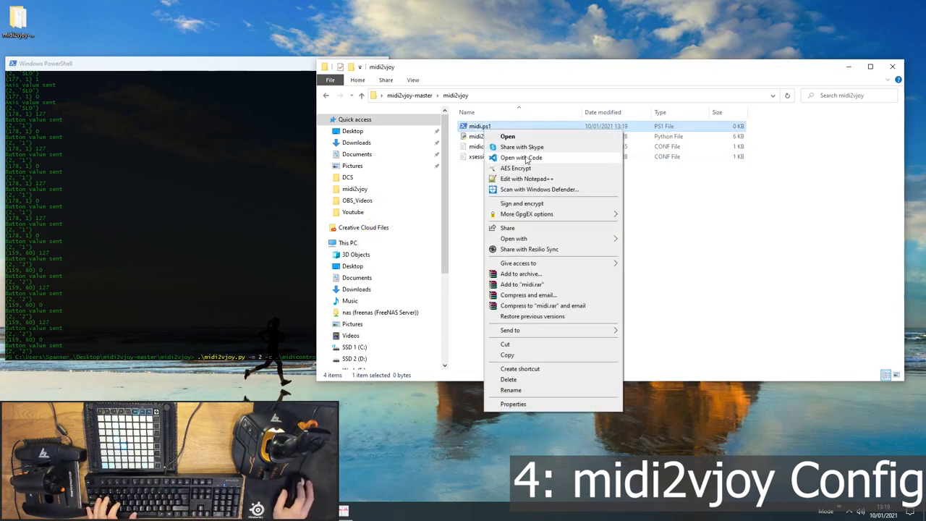
left_click(521, 157)
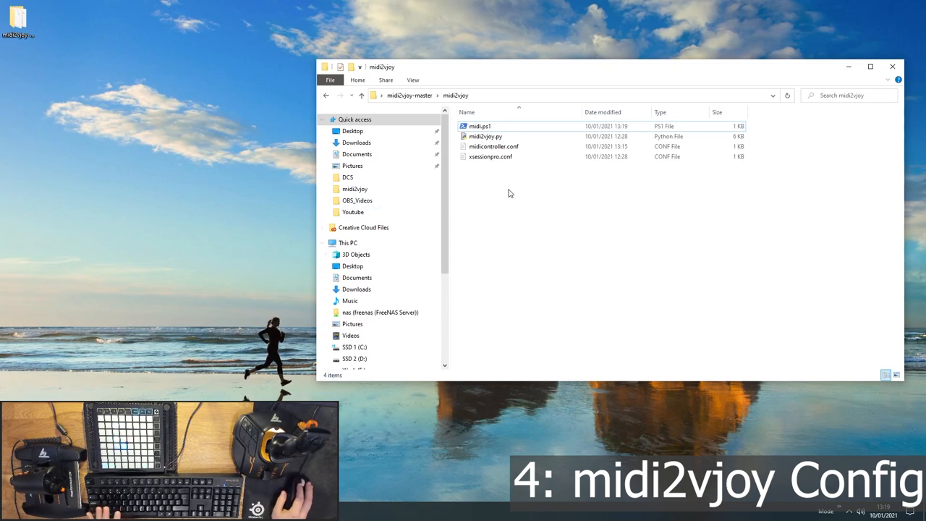
Step: Run midi.ps1, confirm 'Axis value sent' output, then close the PowerShell window
double_click(479, 126)
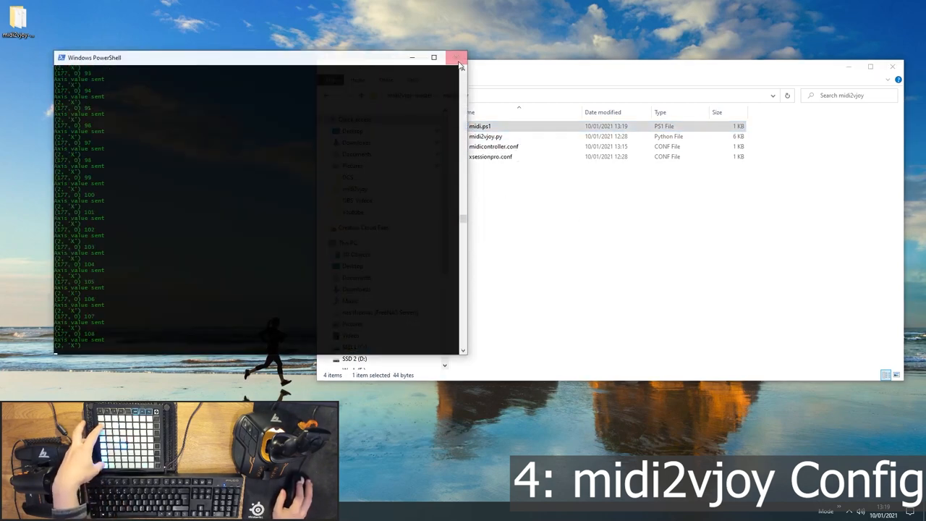
left_click(456, 57)
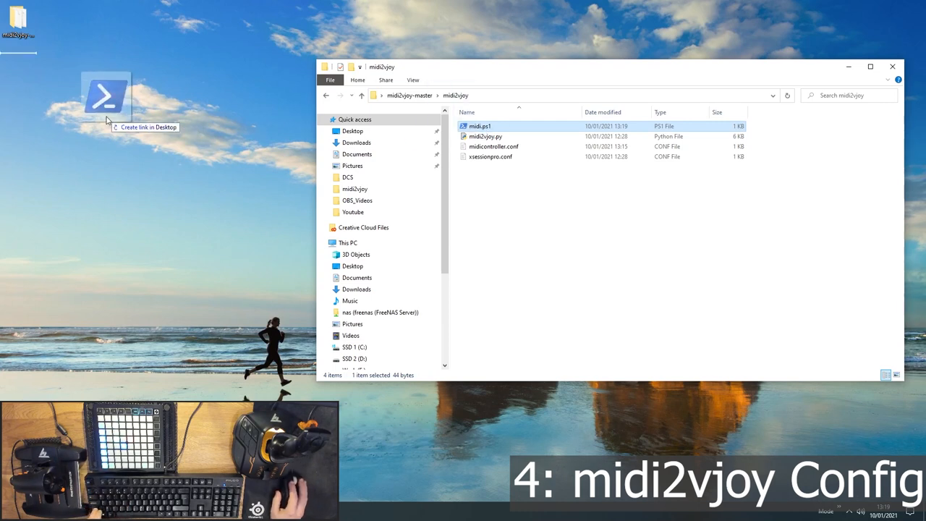
Step: Put a desktop shortcut to midi.ps1, launch it, and select the script in File Explorer
left_click_drag(106, 97, 62, 72)
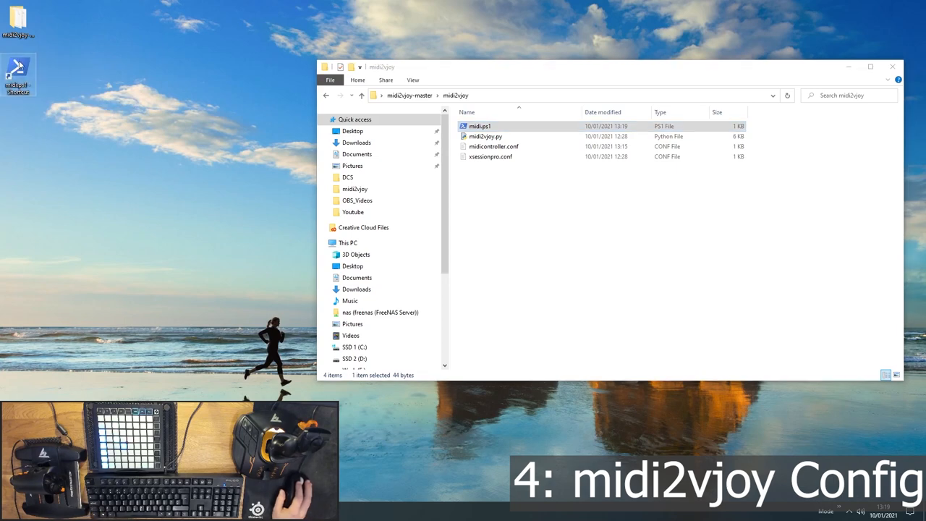
double_click(480, 126)
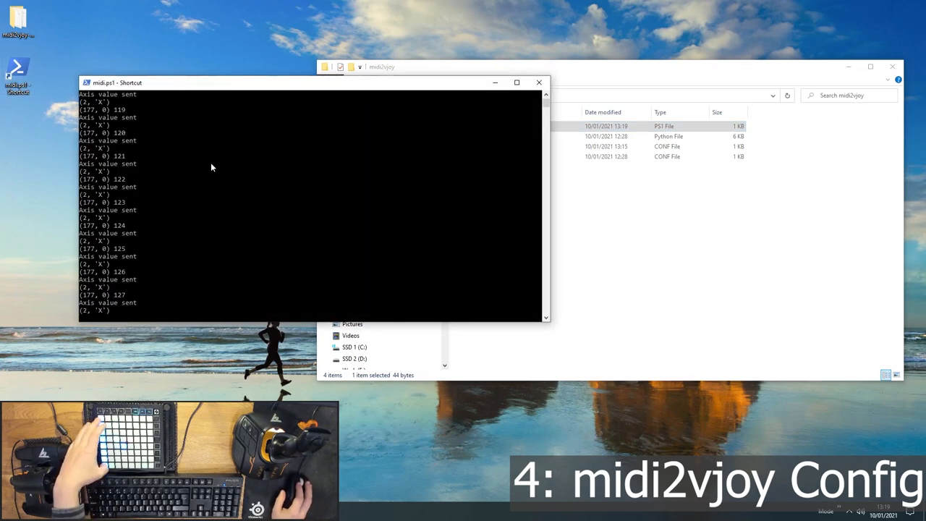
left_click(538, 82)
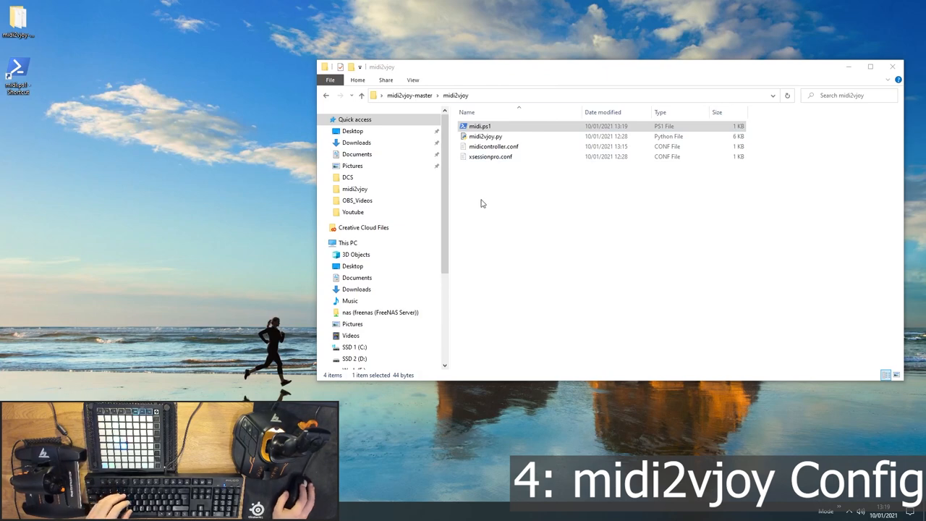
mouse_move(113, 123)
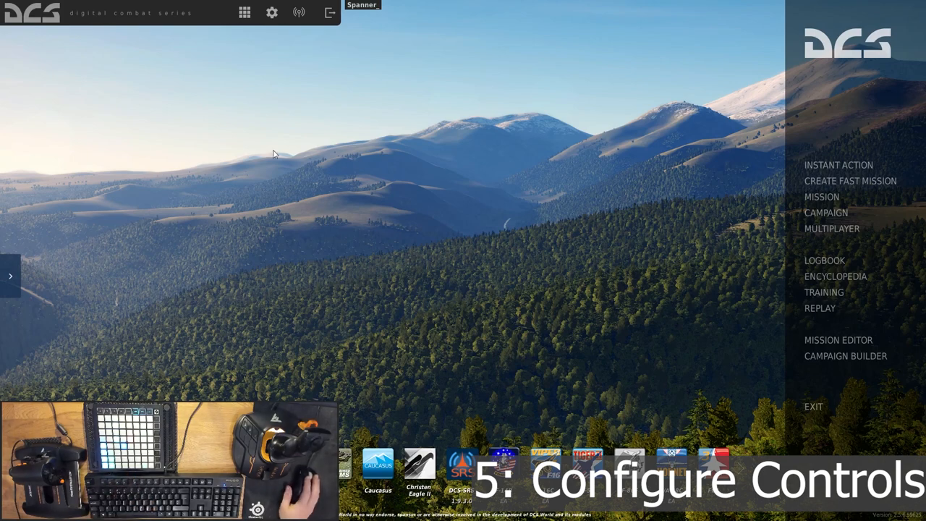
Step: Open DCS World Options on the Controls tab
left_click(271, 12)
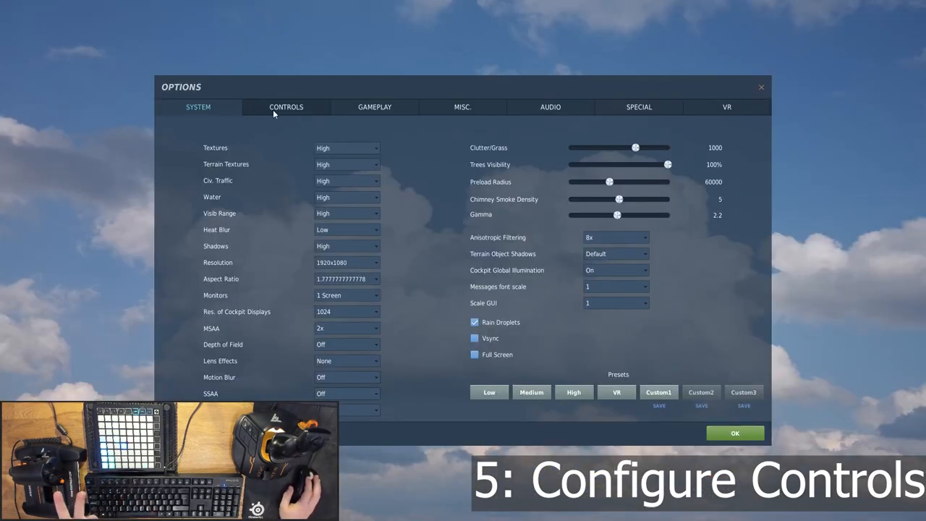
left_click(286, 106)
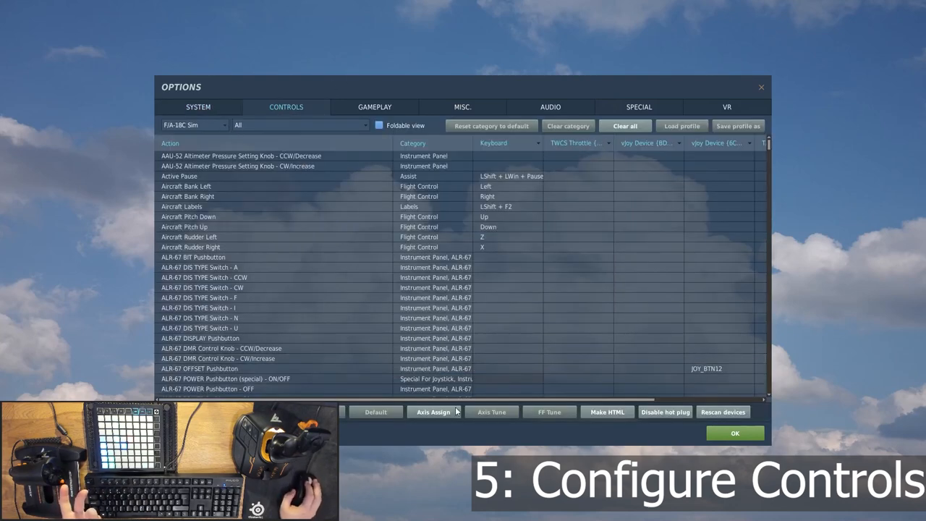
Step: Bind vJoy JOY_BTN1 to ALR-67 DIS TYPE Switch - CW and JOY_X to Cabin Temperature Knob
scroll("right", 3)
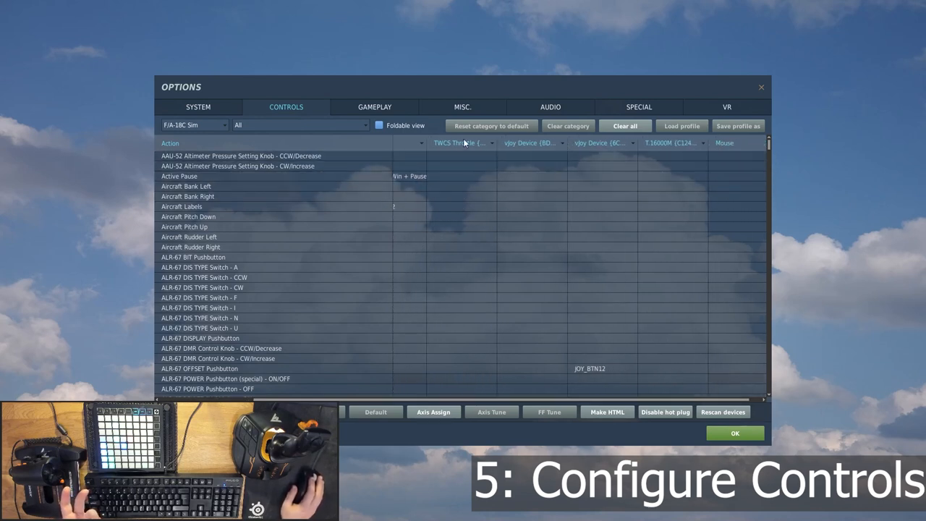
mouse_move(474, 257)
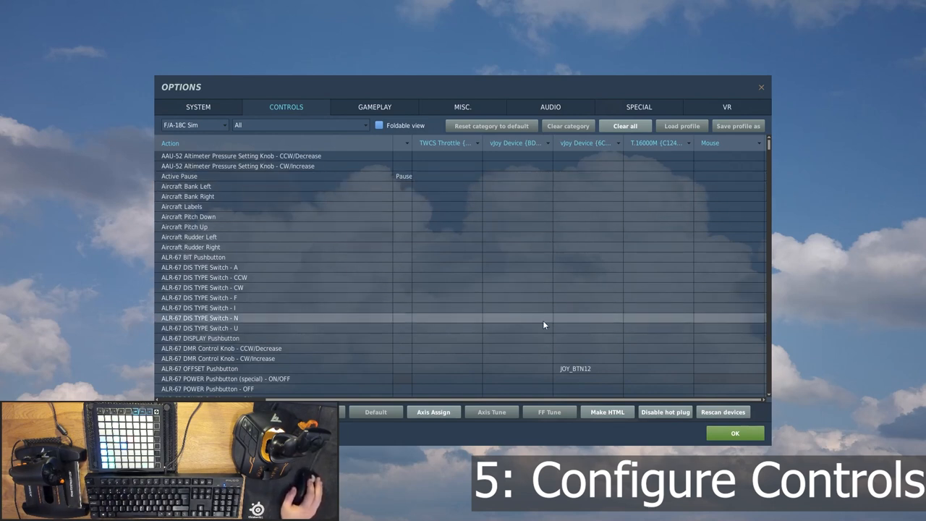
left_click(587, 337)
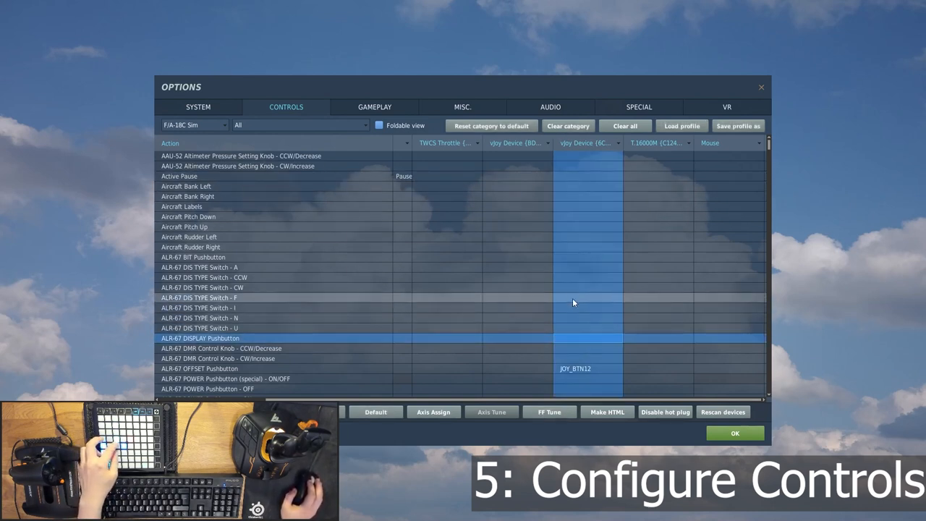
double_click(587, 287)
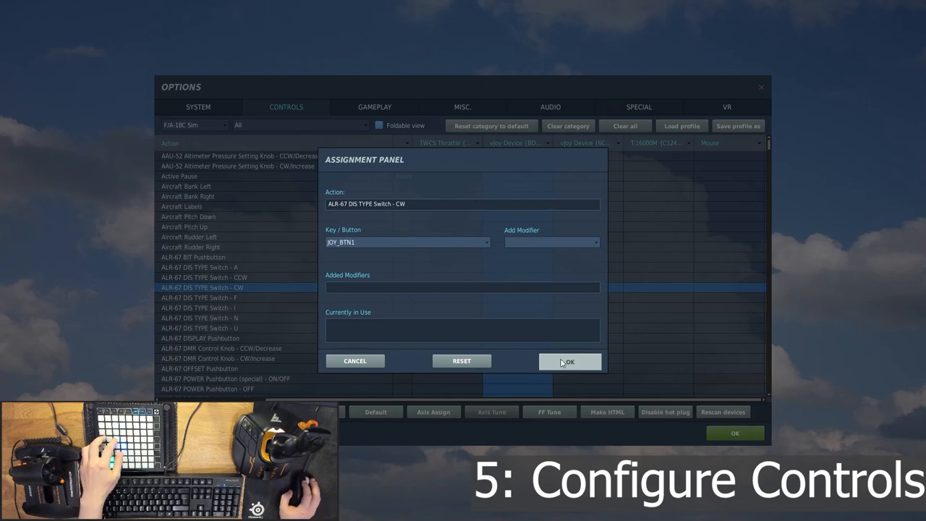
left_click(568, 360)
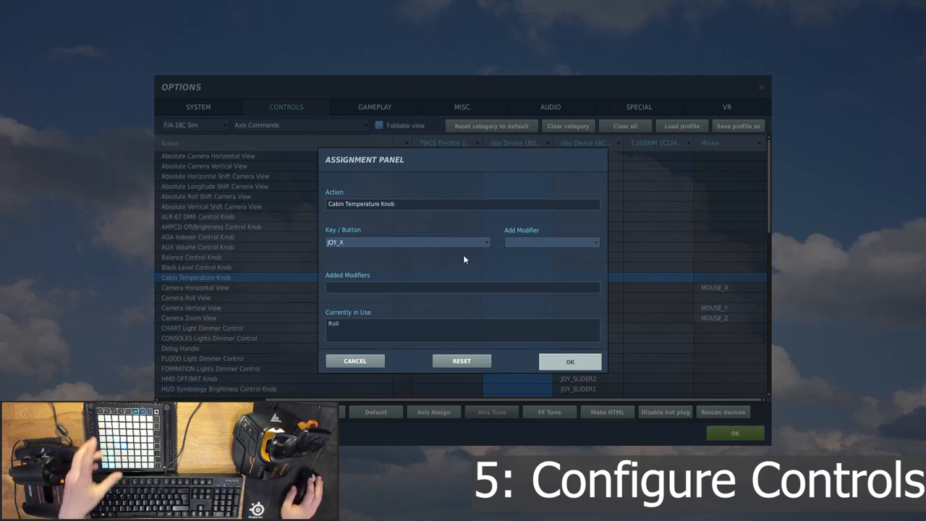
mouse_move(373, 245)
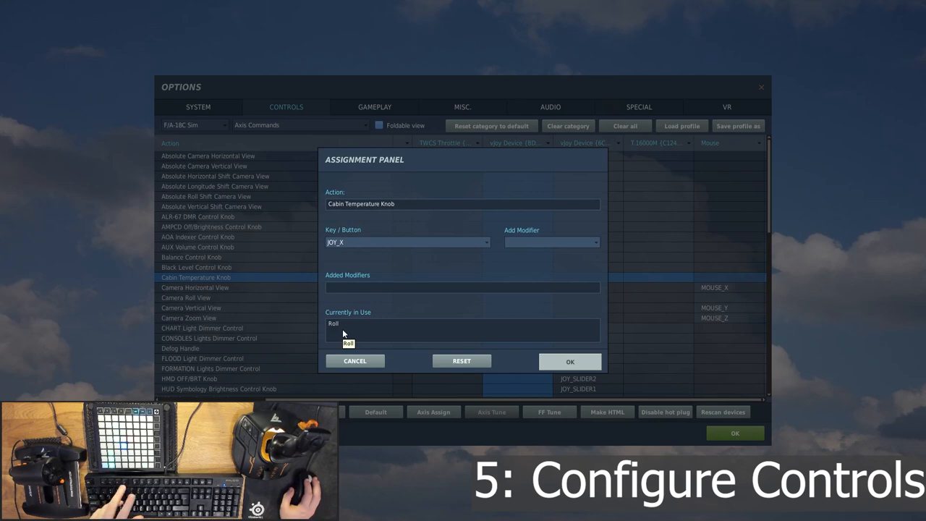
mouse_move(344, 328)
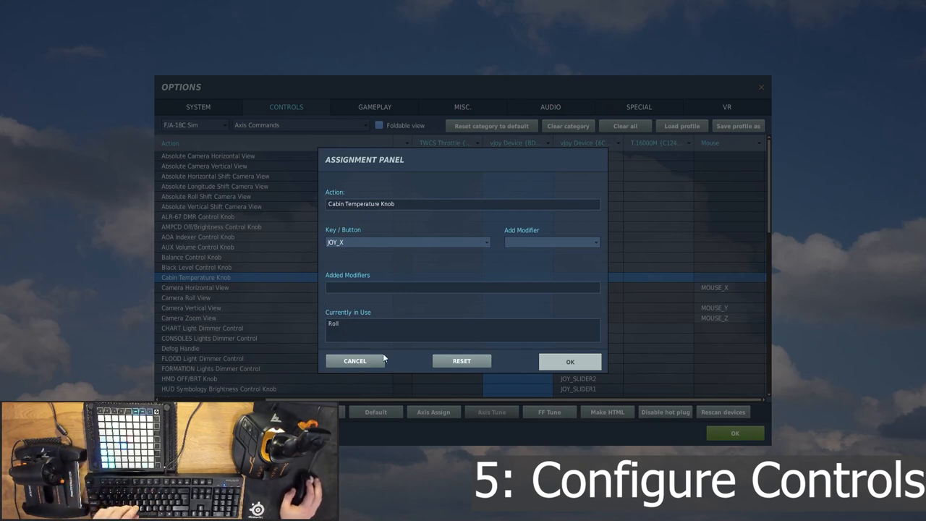
mouse_move(354, 327)
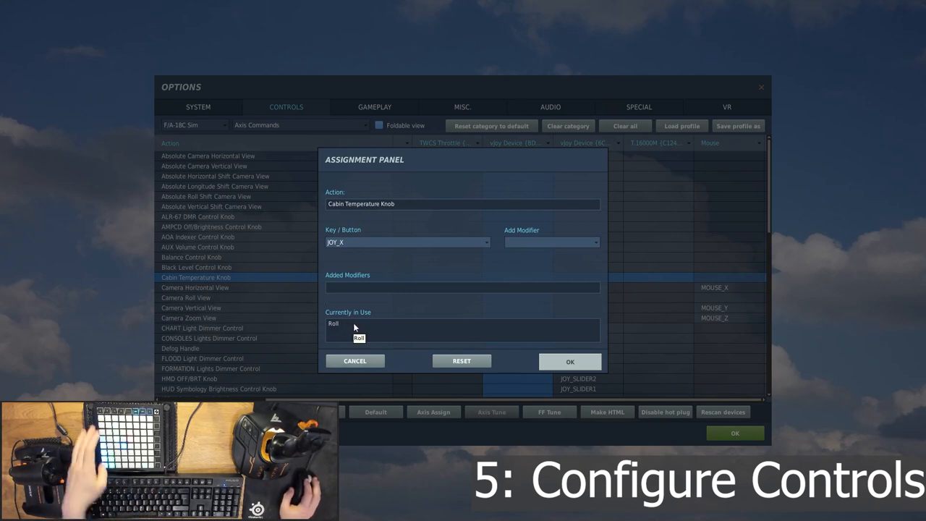
left_click(569, 361)
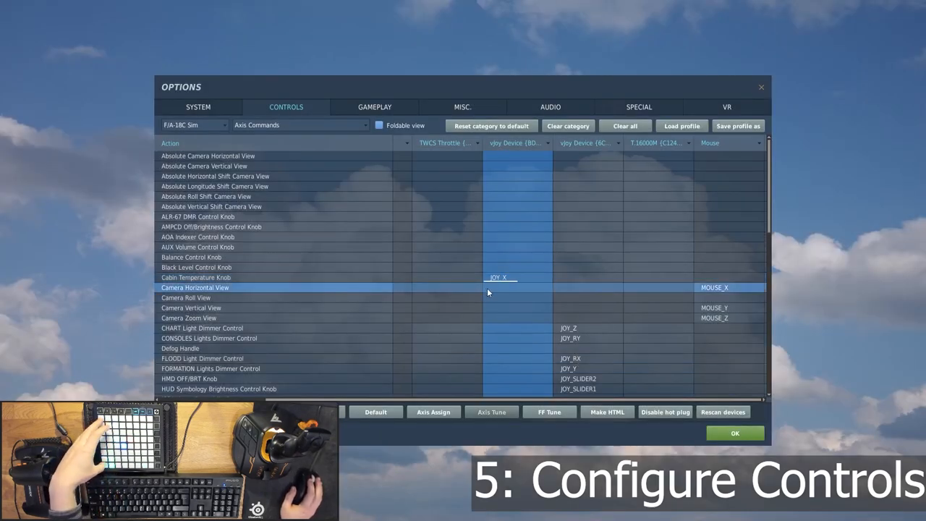
mouse_move(486, 293)
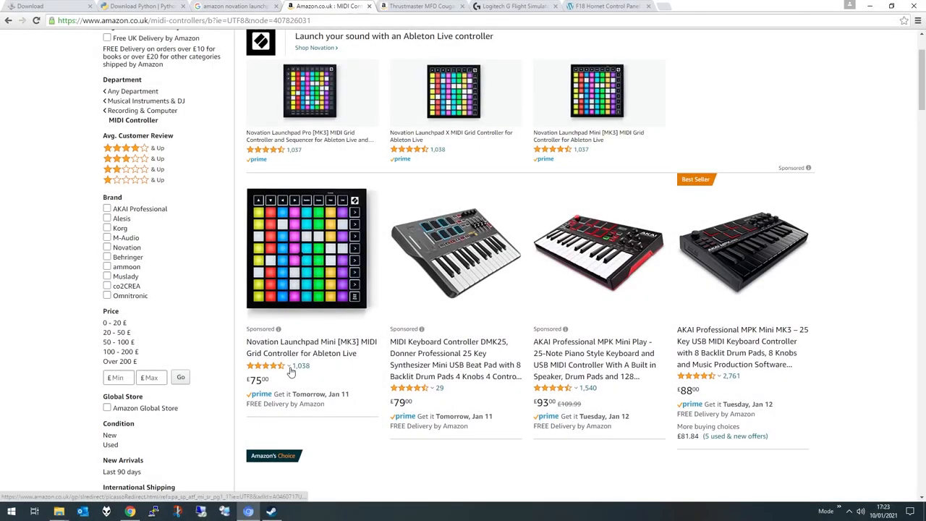
mouse_move(280, 385)
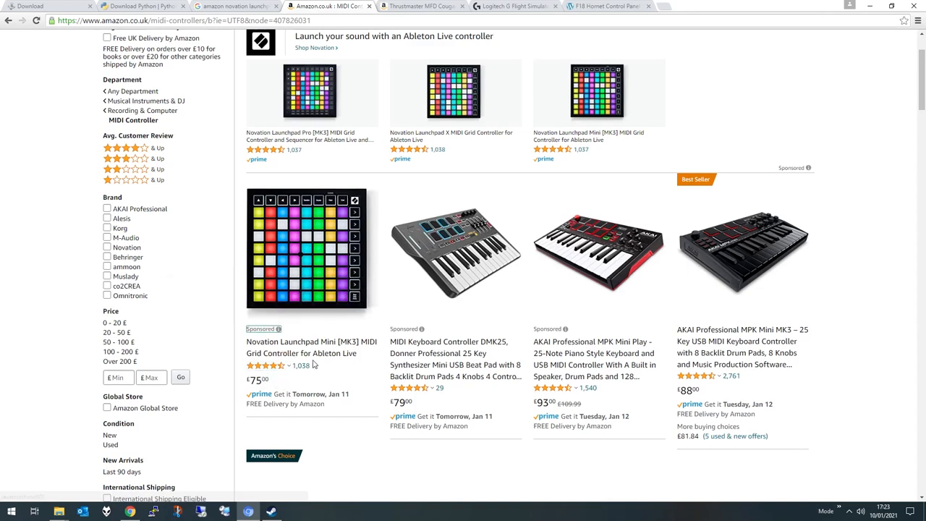
mouse_move(311, 348)
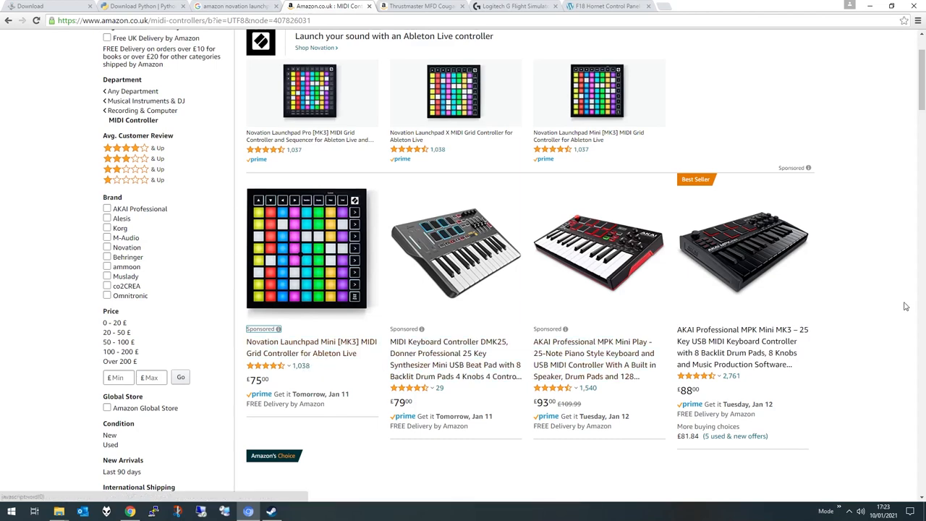
Step: Scroll through the Amazon MIDI controller results, such as the AKAI MIDImix
scroll("down", 3)
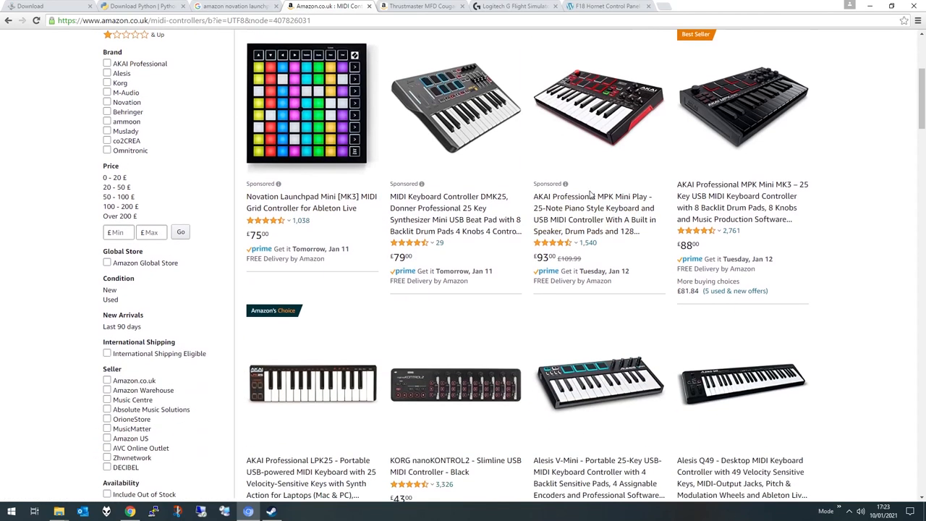
mouse_move(634, 107)
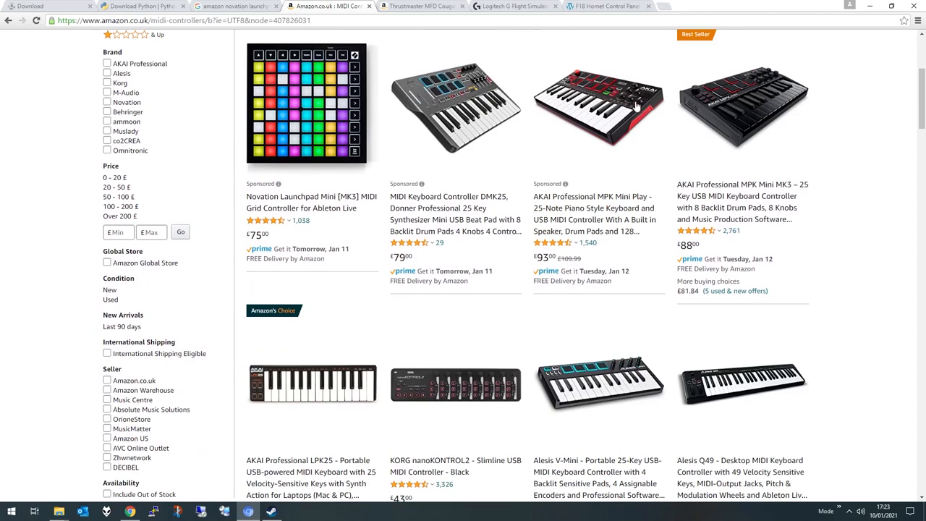
scroll("down", 3)
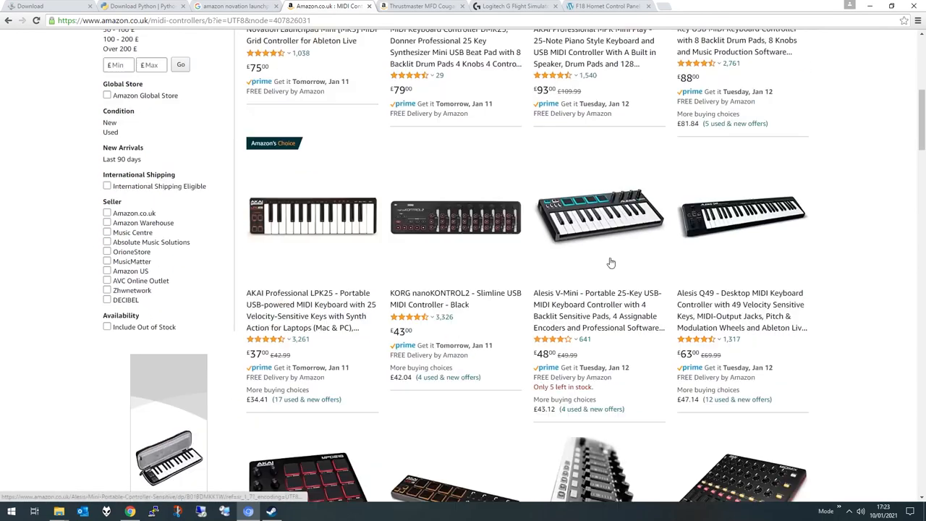
scroll("down", 3)
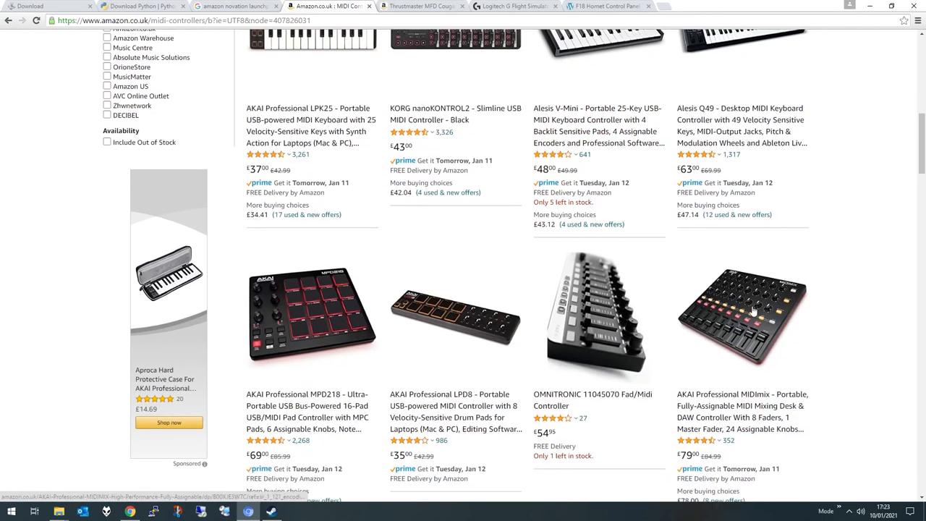
scroll("down", 3)
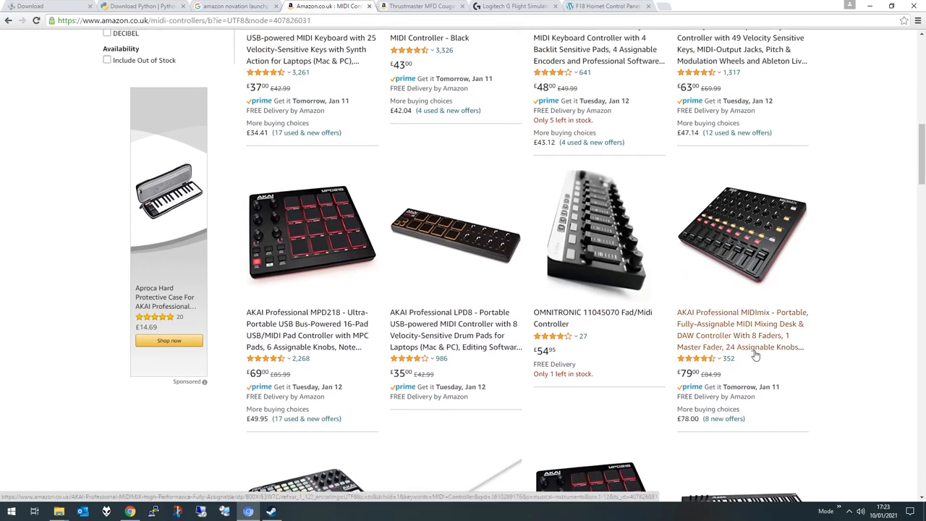
mouse_move(749, 281)
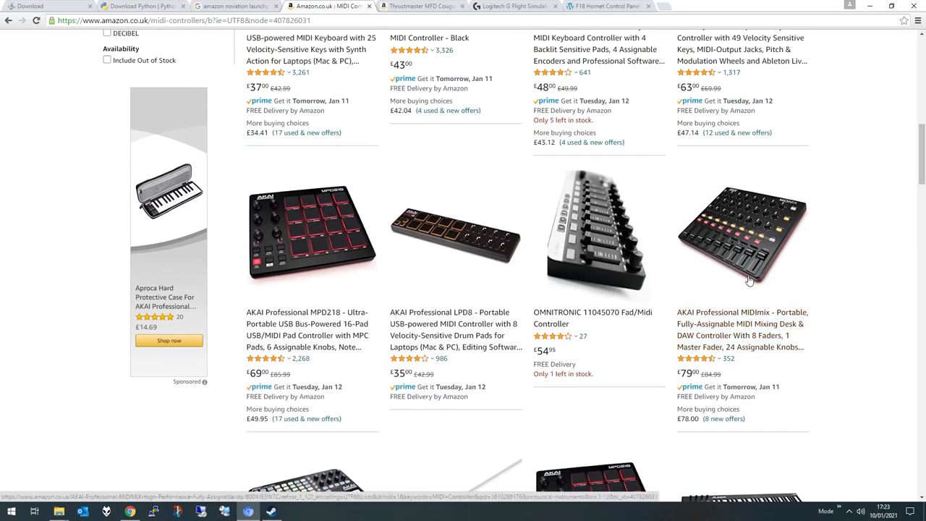
mouse_move(724, 195)
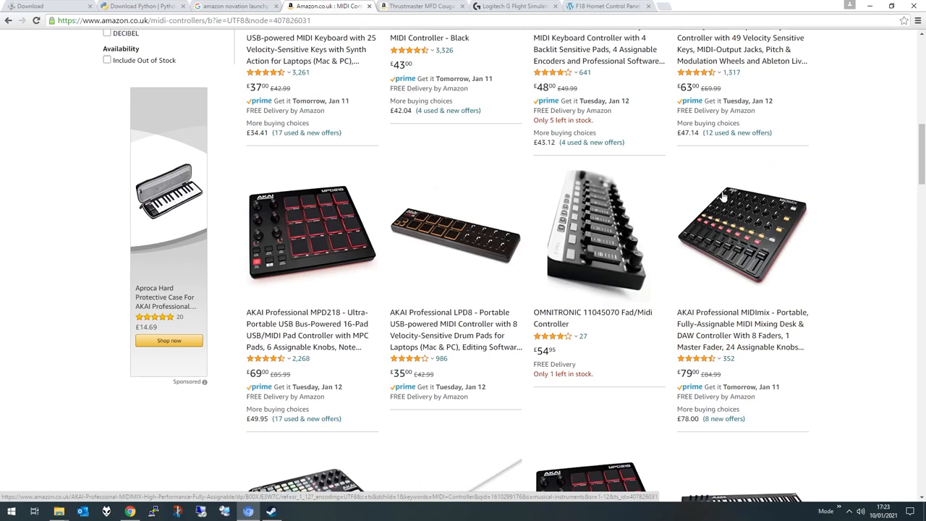
mouse_move(731, 274)
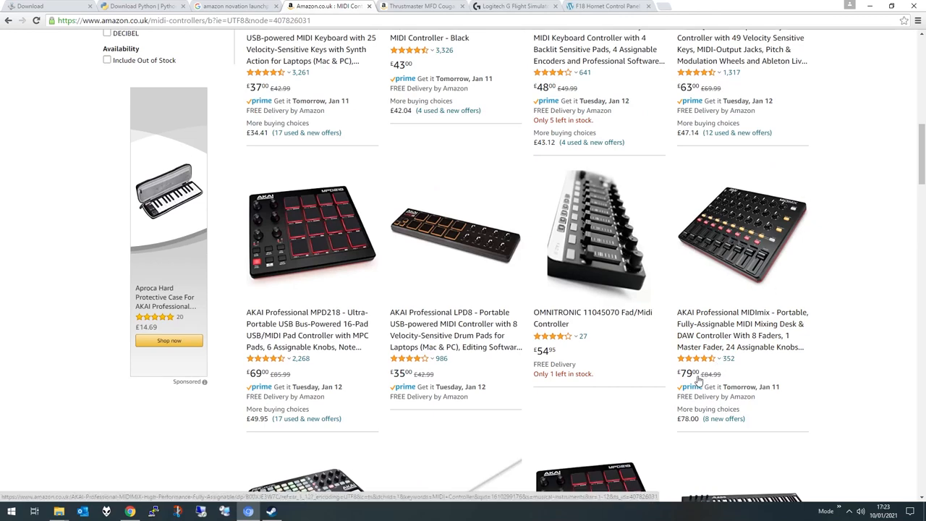
scroll("down", 3)
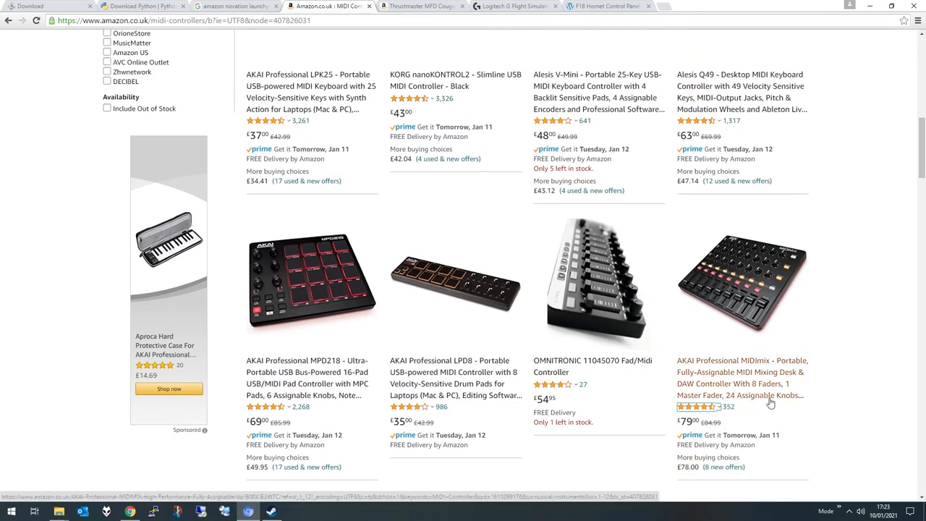
scroll("down", 3)
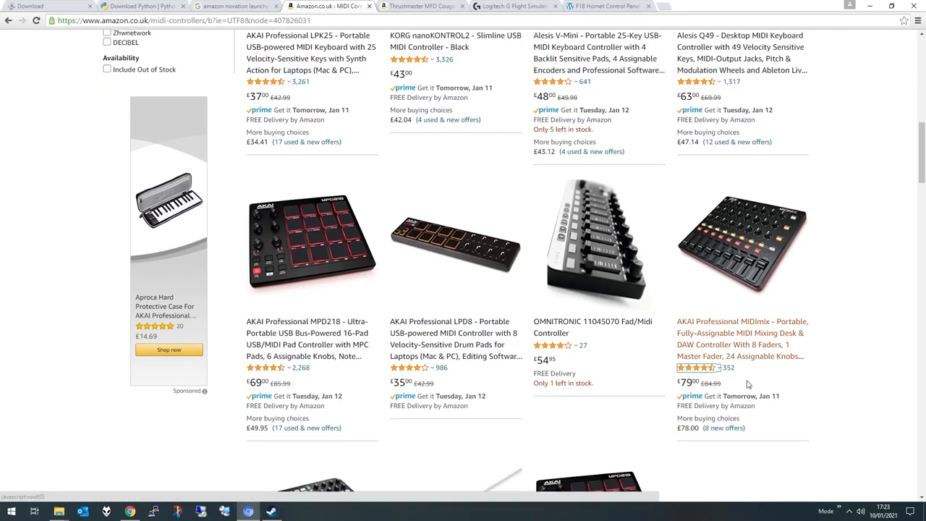
scroll("down", 3)
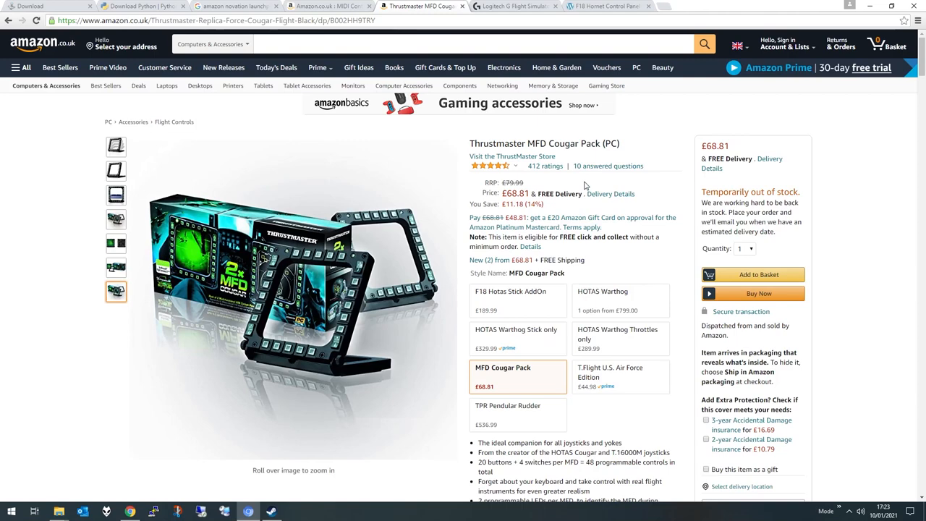
mouse_move(354, 274)
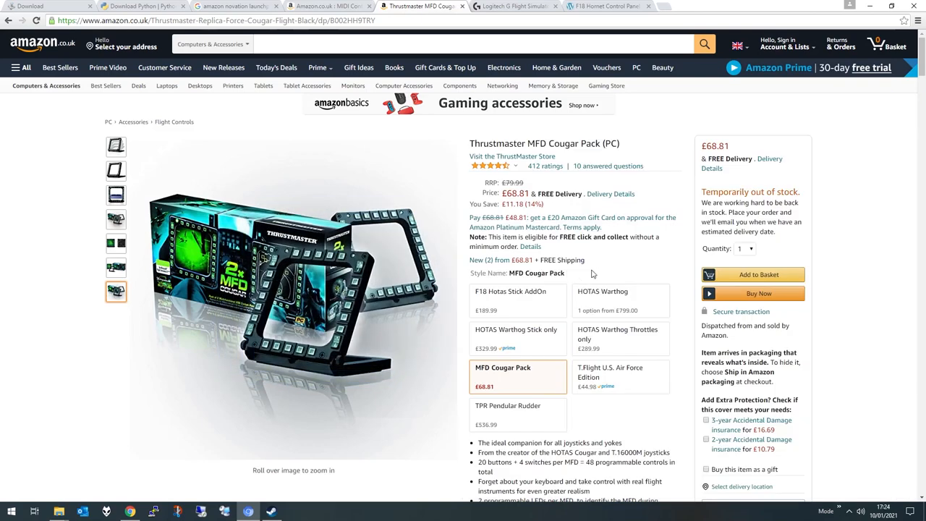
Step: Review the Thrustmaster MFD Cougar Pack listing, then go to the Logitech Flight Switch Panel page
left_click(515, 6)
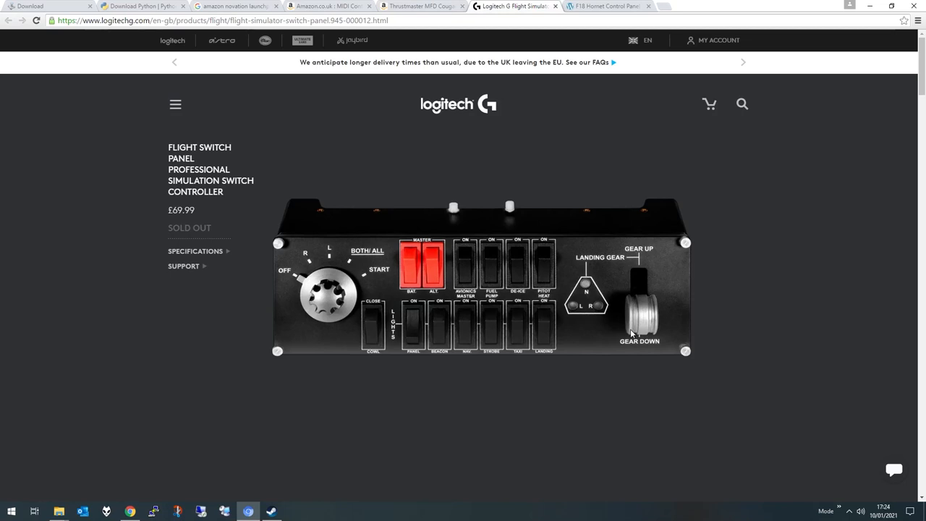
mouse_move(638, 326)
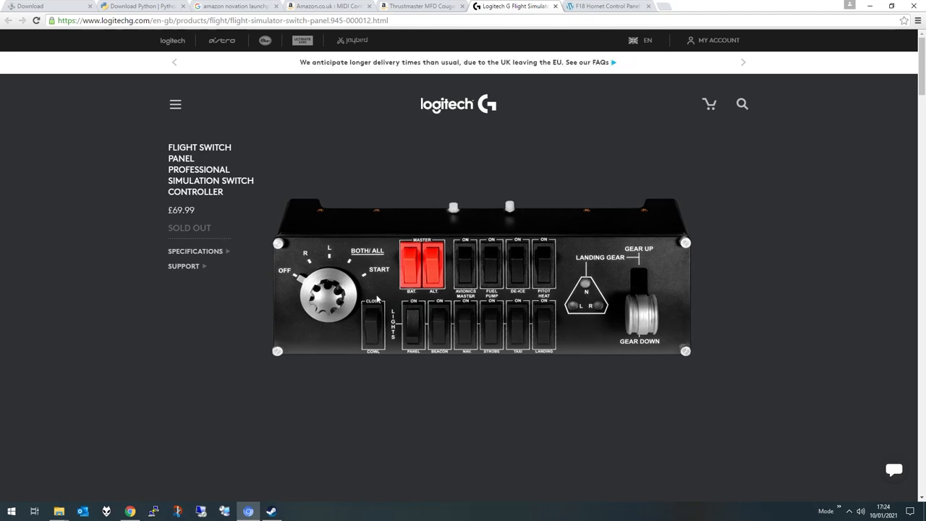
mouse_move(607, 7)
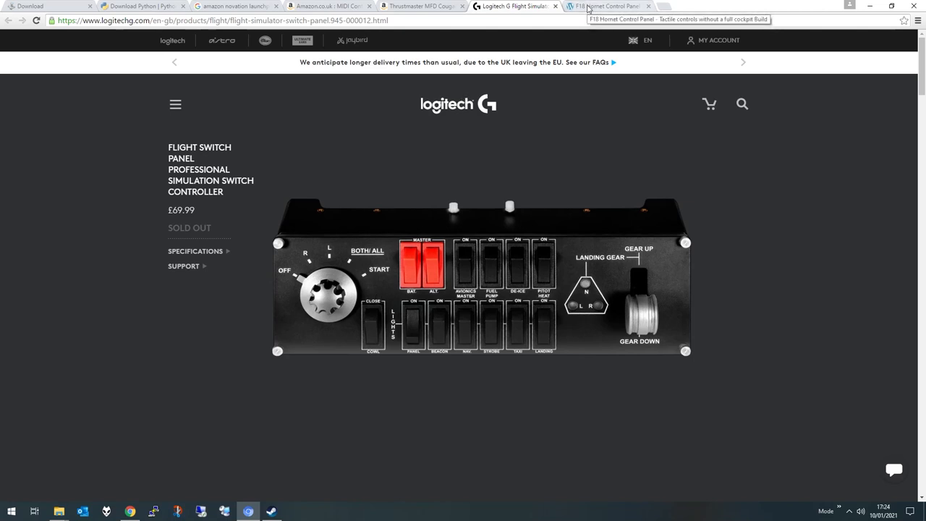
Step: Look over the Logitech Flight Switch Panel, then go to the F18 Hornet Control Panel page
left_click(607, 7)
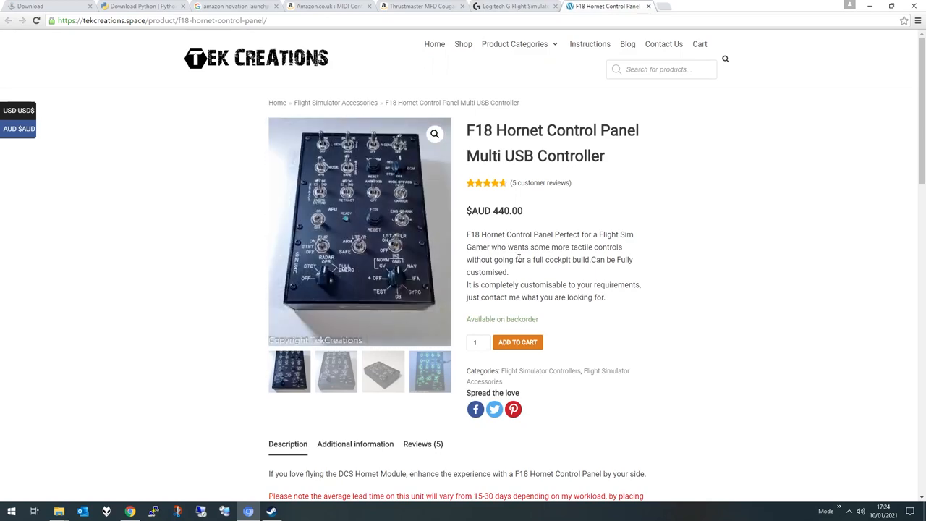
mouse_move(510, 276)
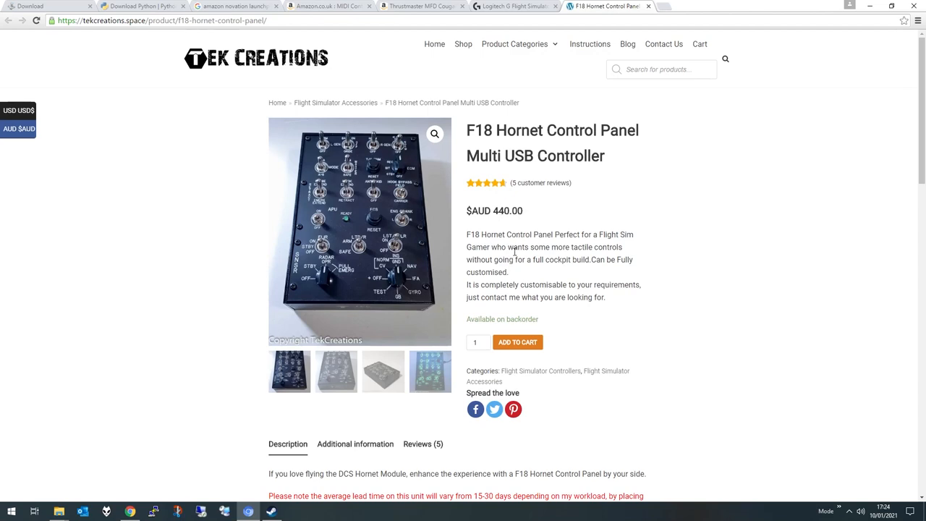
mouse_move(509, 259)
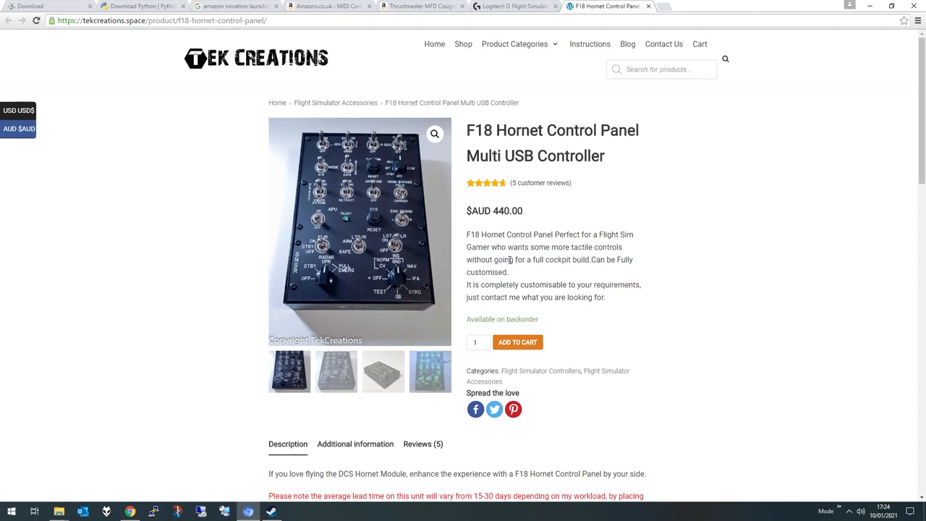
mouse_move(519, 269)
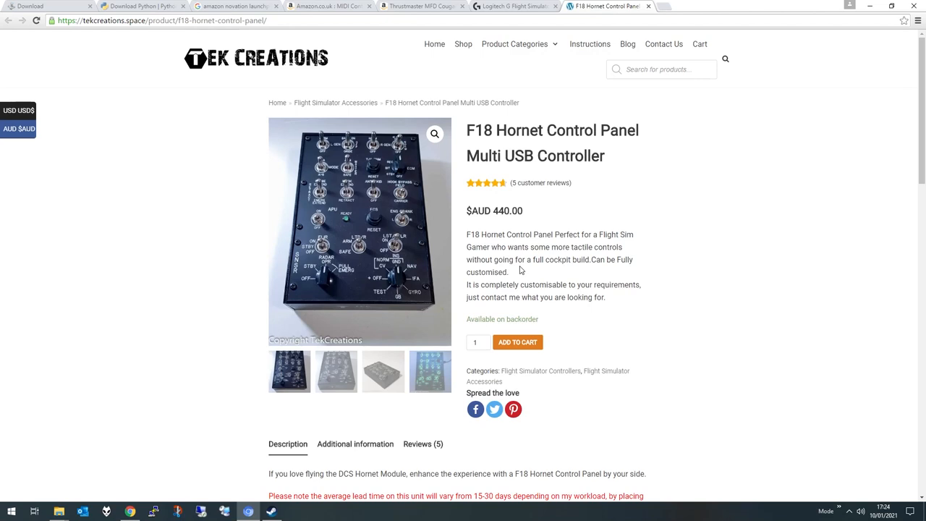
mouse_move(517, 271)
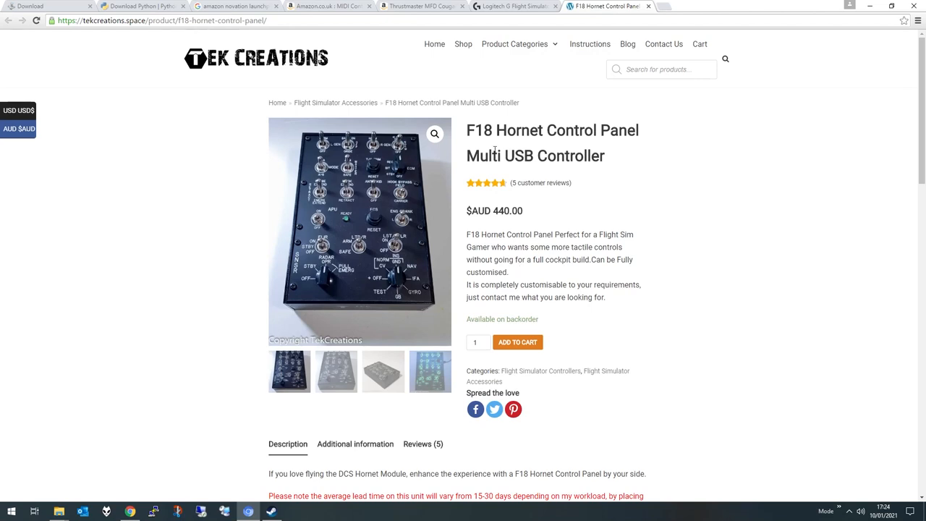
Step: Browse Amazon UK's 394 MIDI Controller results, including Novation Launchpad and AKAI MPK Mini listings
left_click(326, 6)
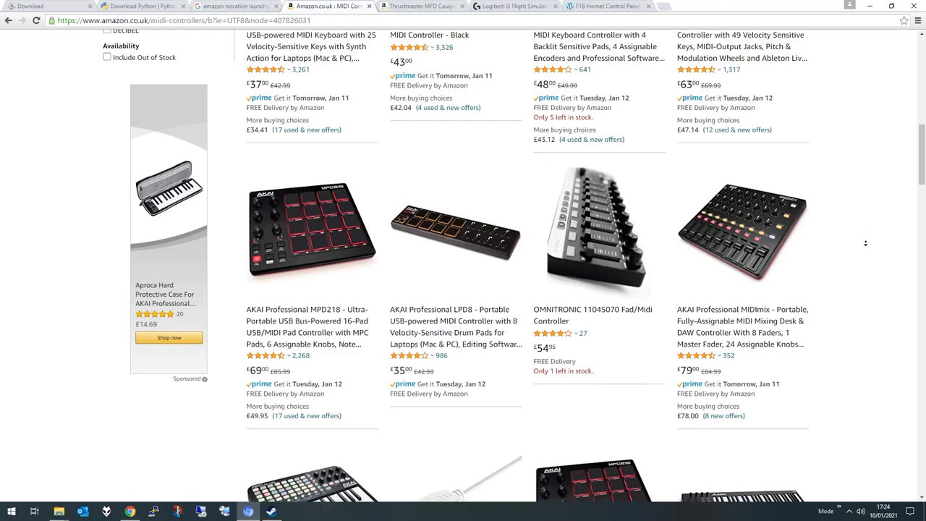
scroll("down", 3)
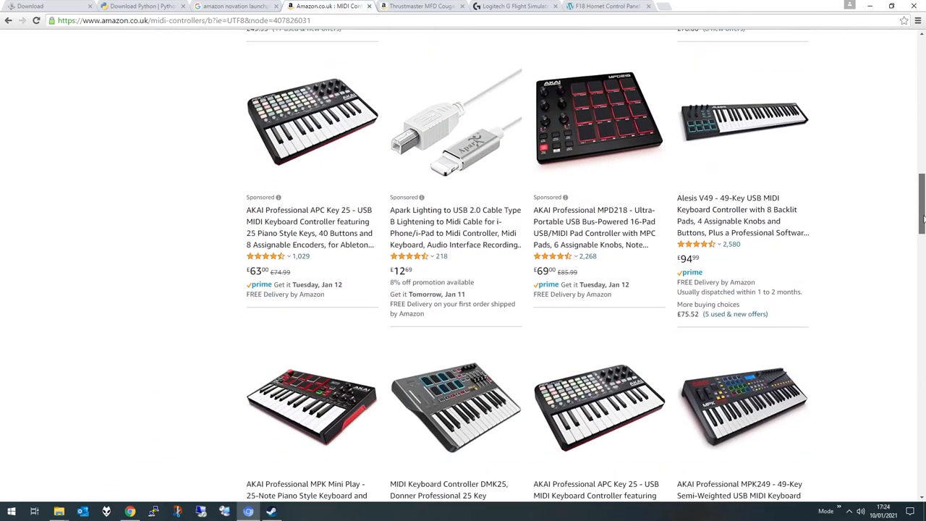
scroll("down", 3)
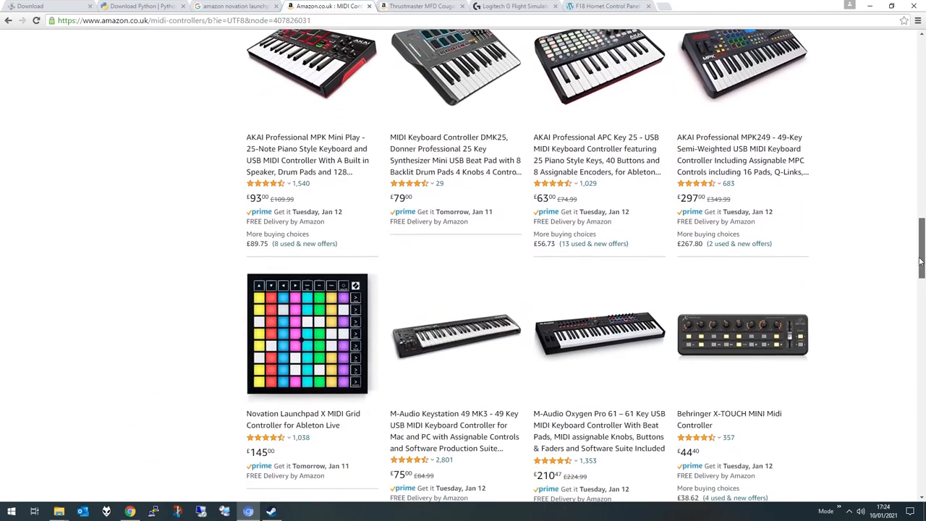
scroll("down", 3)
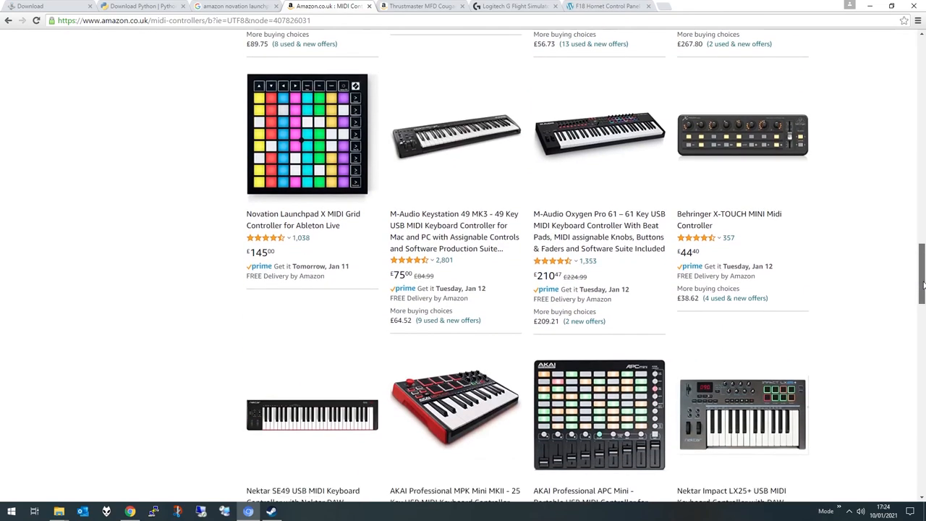
scroll("down", 3)
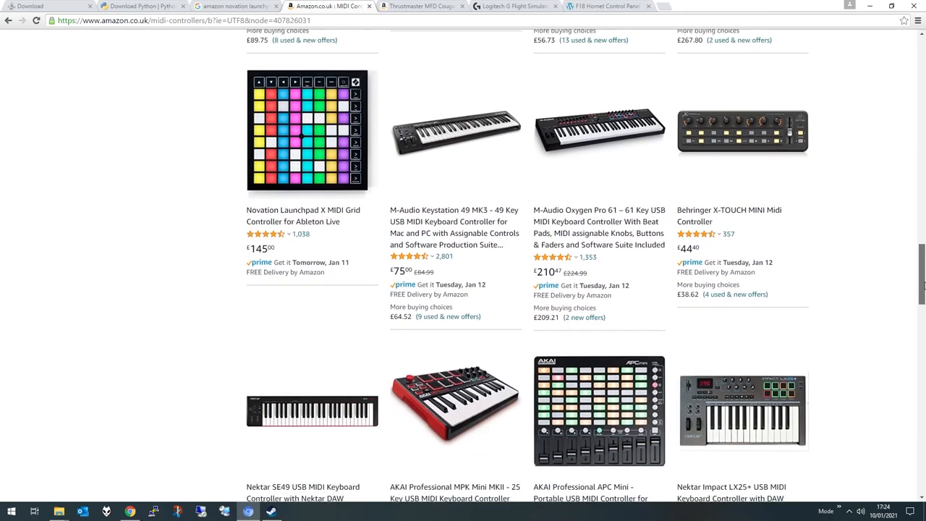
scroll("down", 3)
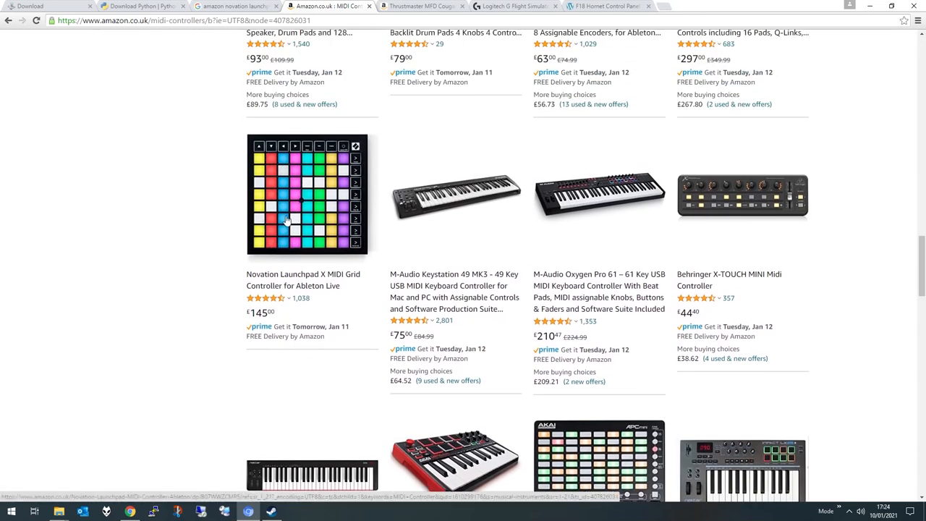
scroll("down", 3)
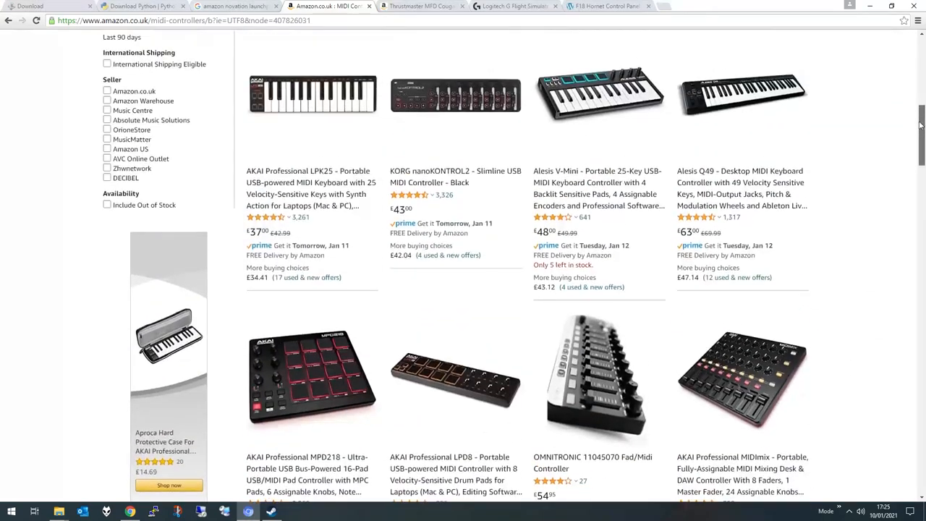
scroll("up", 3)
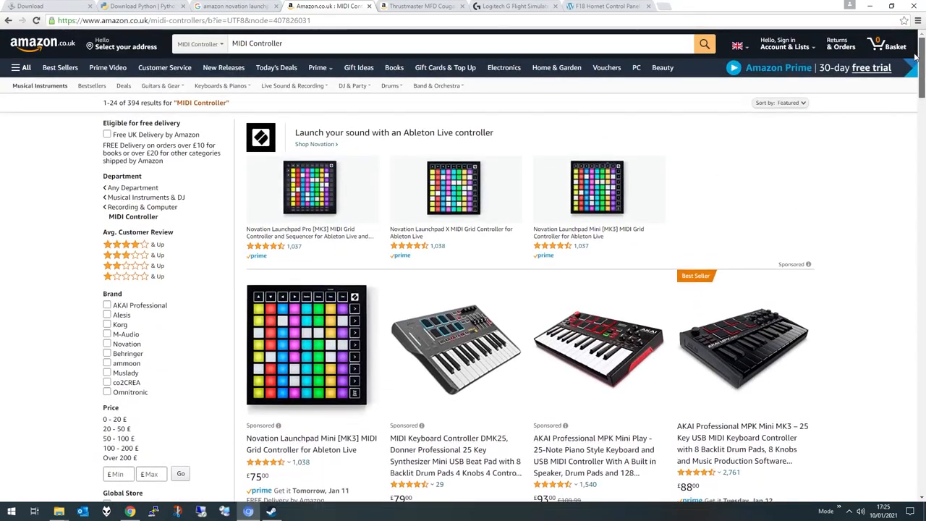
scroll("down", 3)
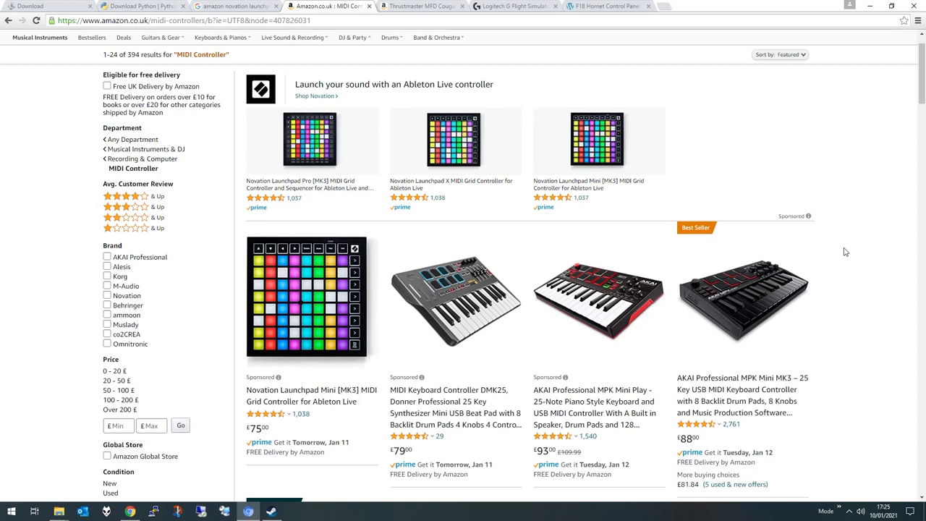
mouse_move(916, 67)
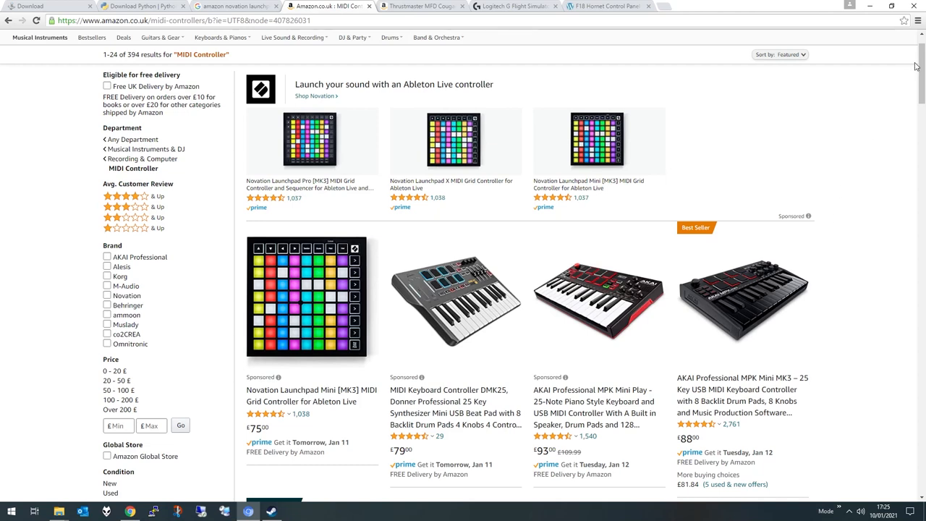
scroll("down", 3)
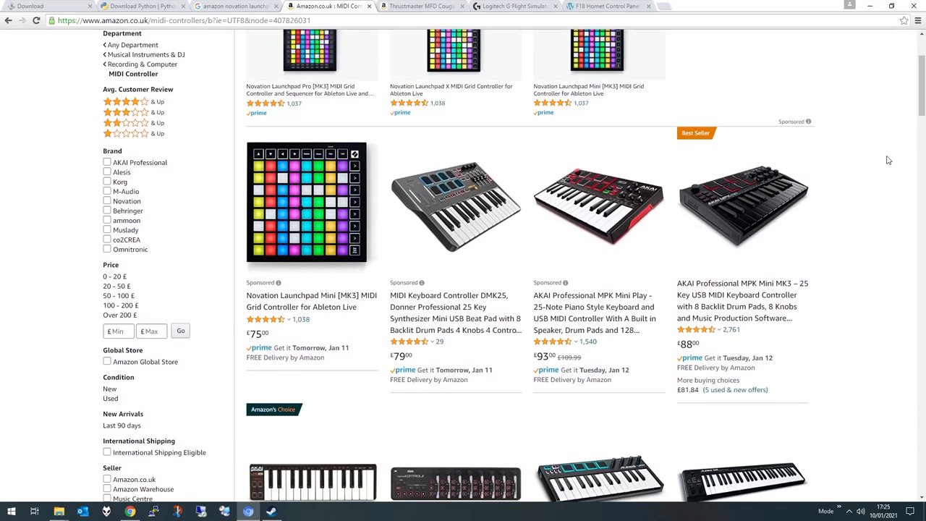
mouse_move(899, 92)
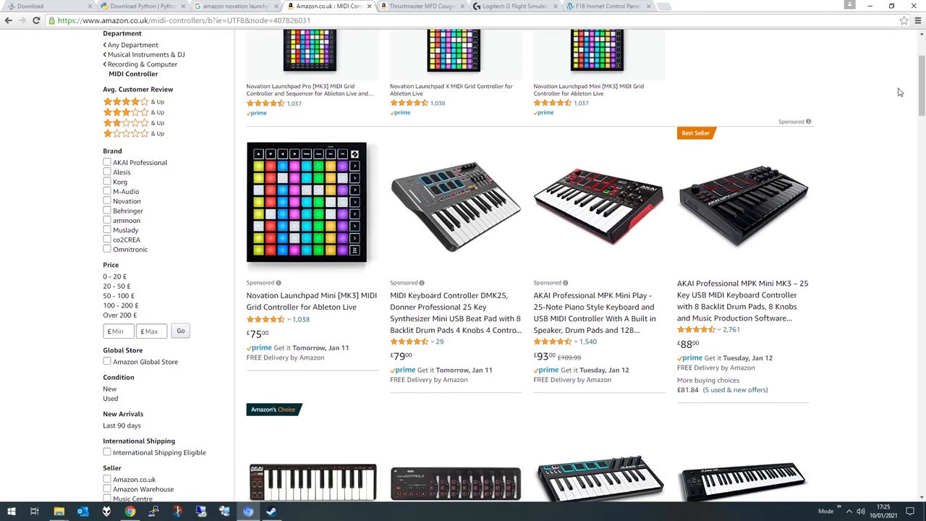
mouse_move(891, 129)
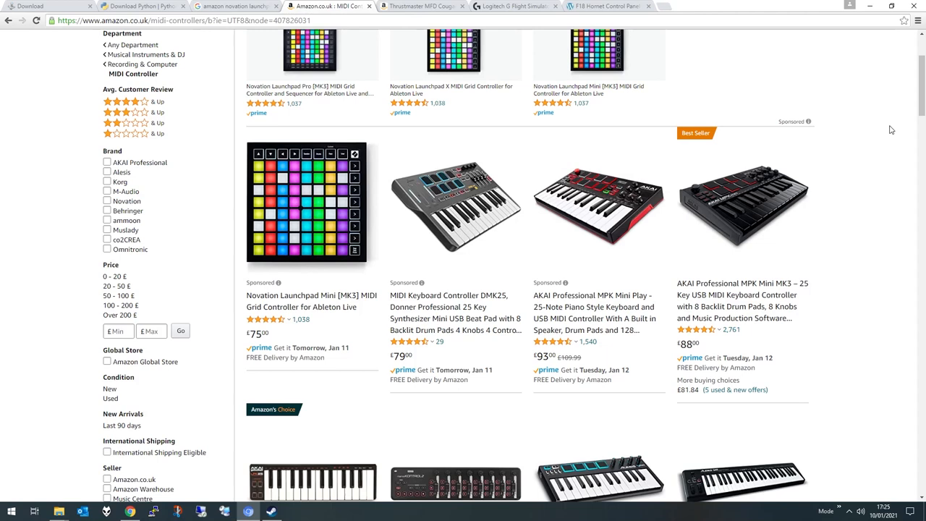
mouse_move(894, 130)
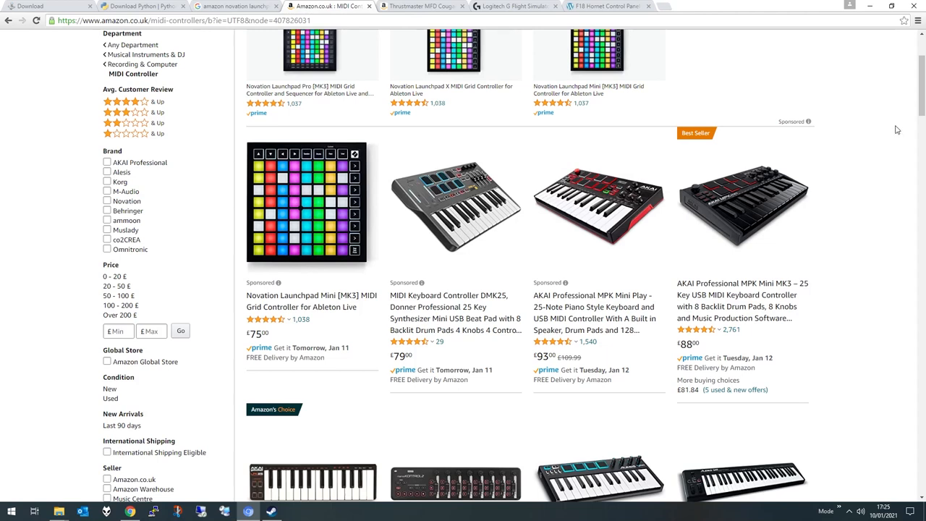